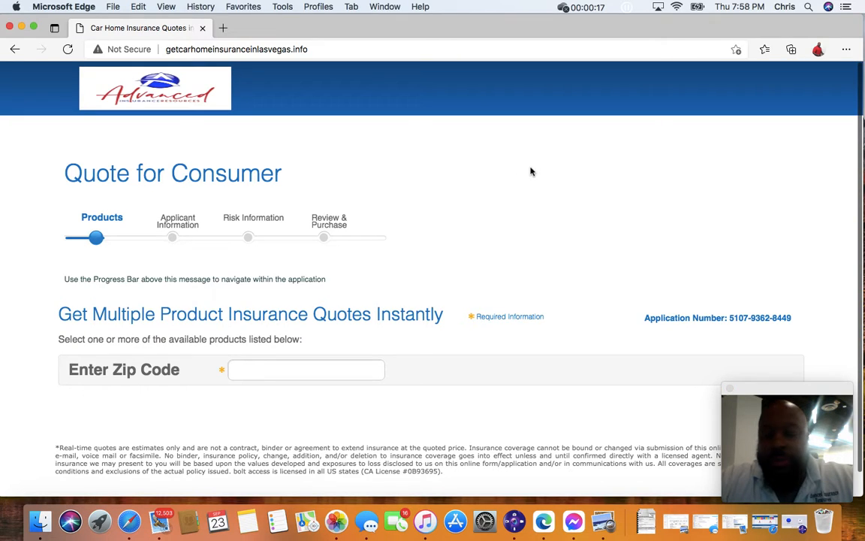
# Enter zip code 89052, select the Auto product tile, and submit the product choice
pyautogui.click(305, 369)
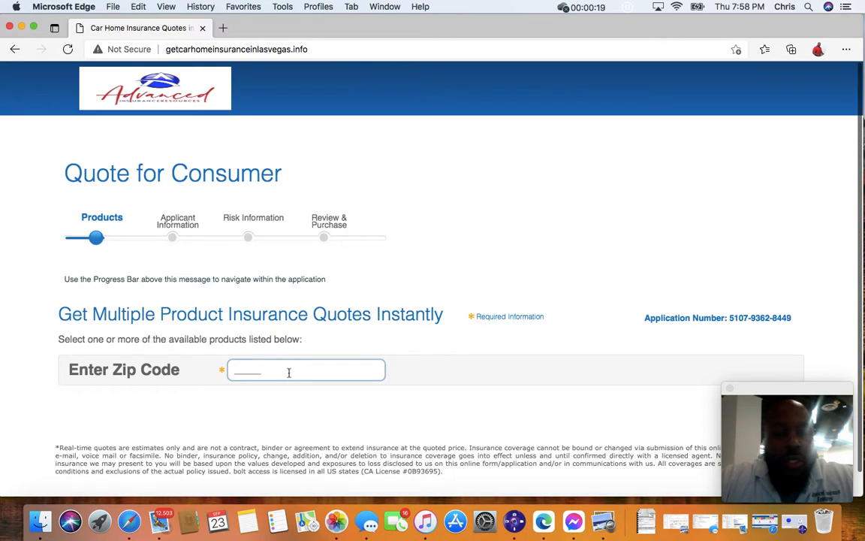
pyautogui.write('89052')
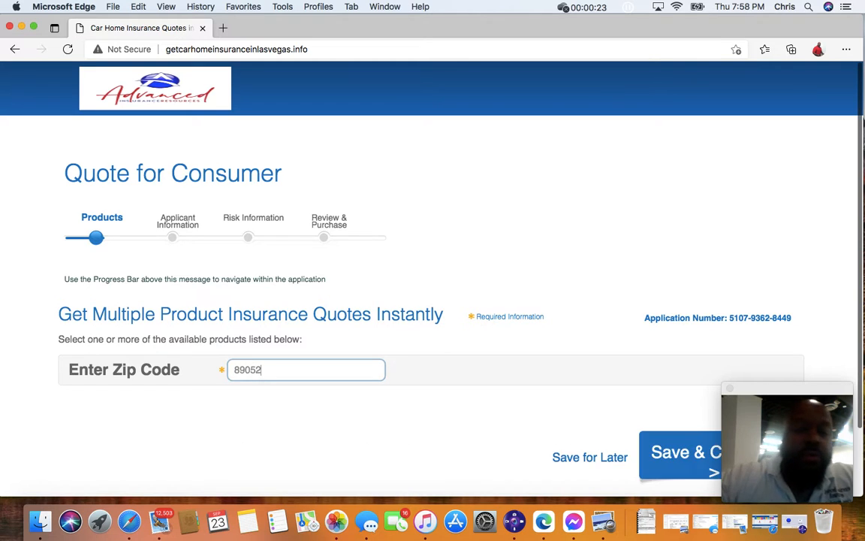
pyautogui.scroll(-3)
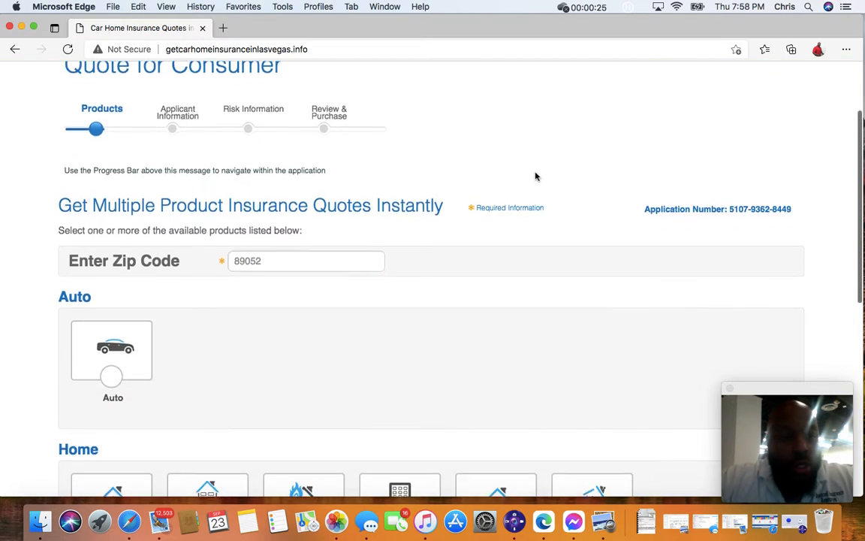
pyautogui.scroll(-3)
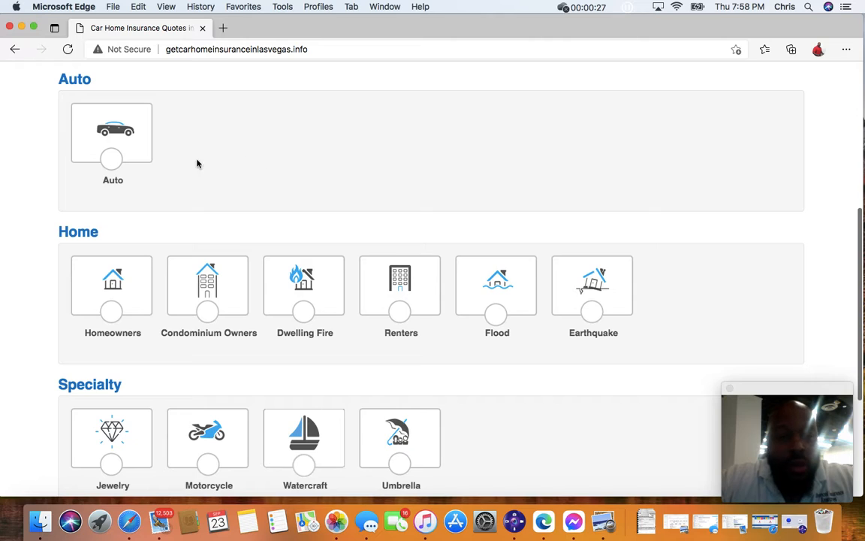
pyautogui.click(111, 133)
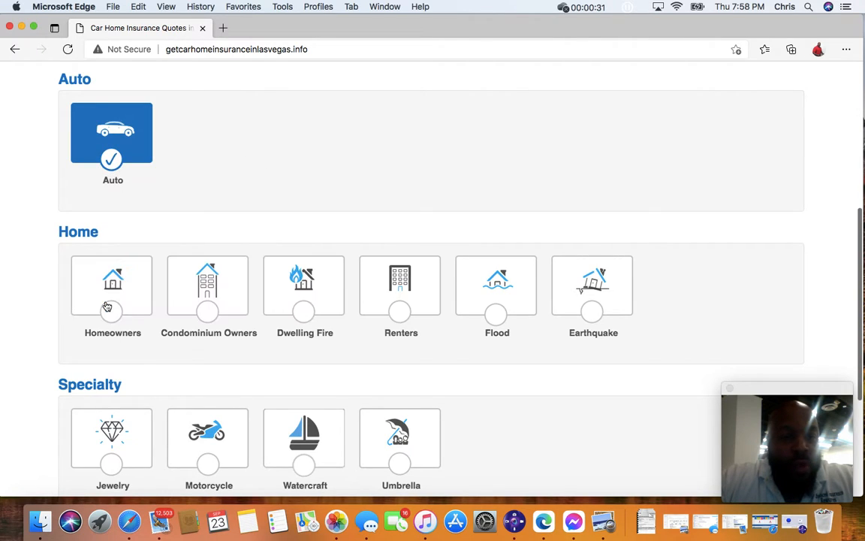
pyautogui.moveTo(471, 321)
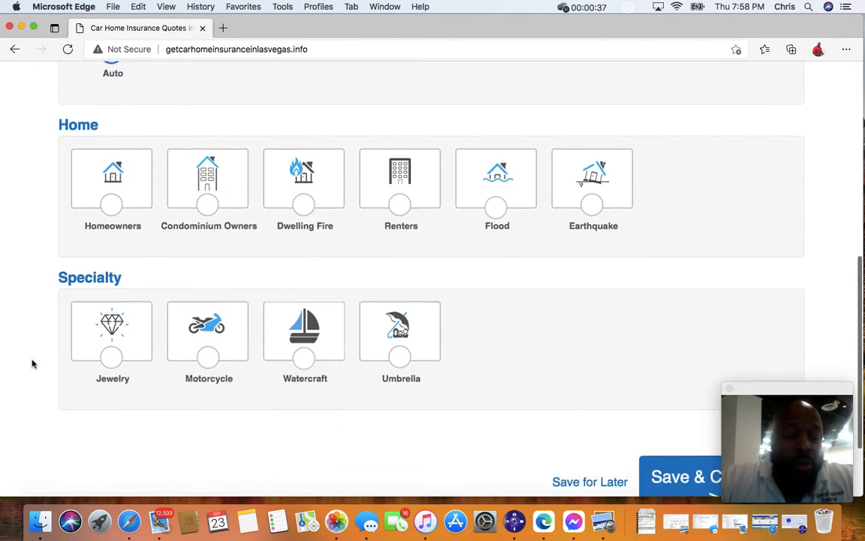
pyautogui.scroll(-3)
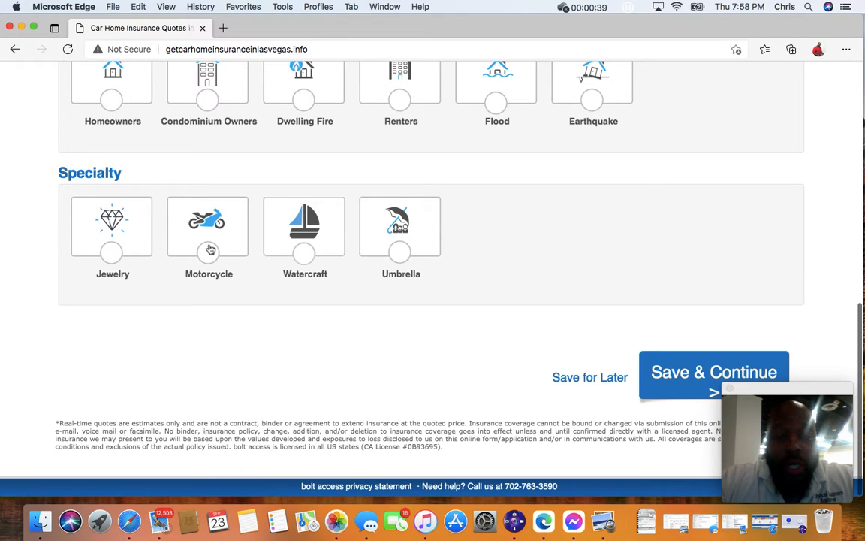
pyautogui.moveTo(427, 228)
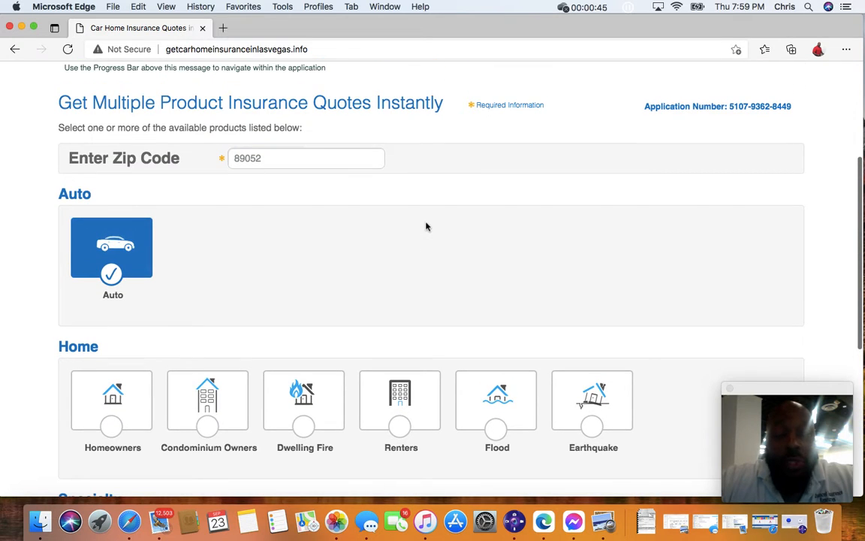
pyautogui.scroll(-3)
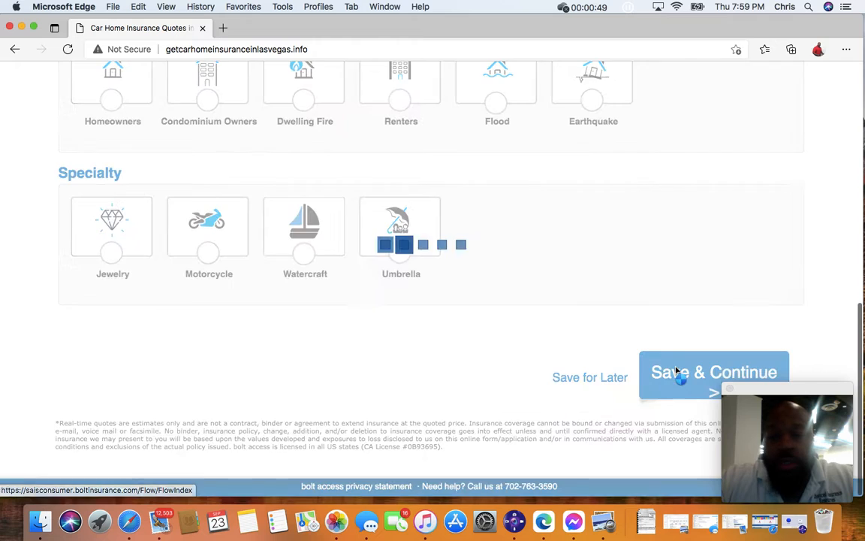
# Autofill John Doe's name and 123 S Main St address from saved info
pyautogui.click(714, 372)
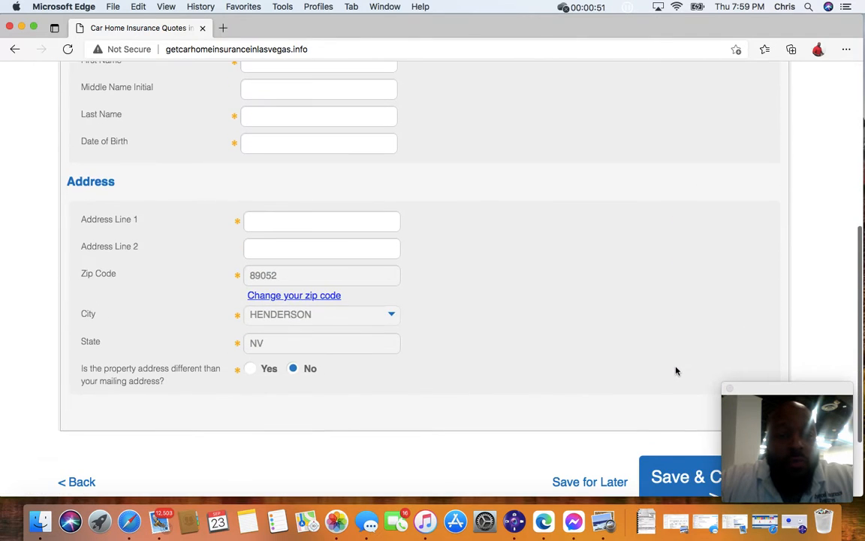
pyautogui.click(318, 169)
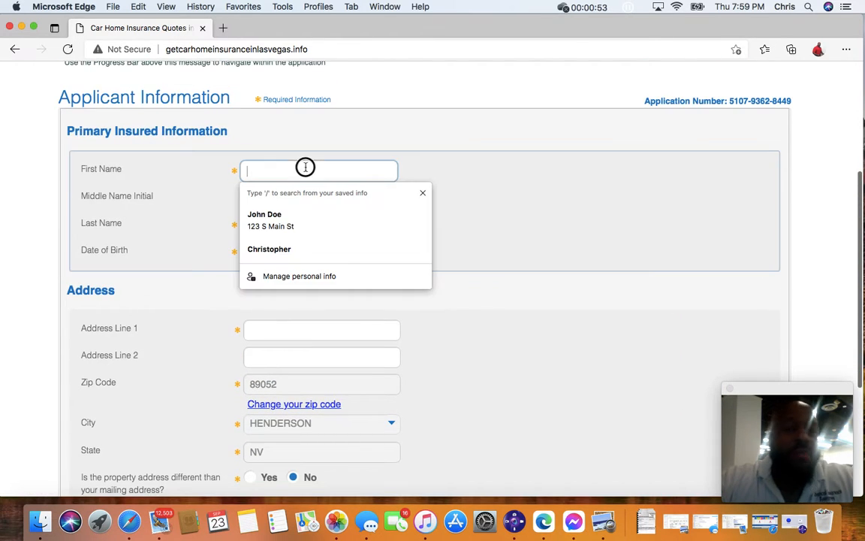
pyautogui.click(264, 220)
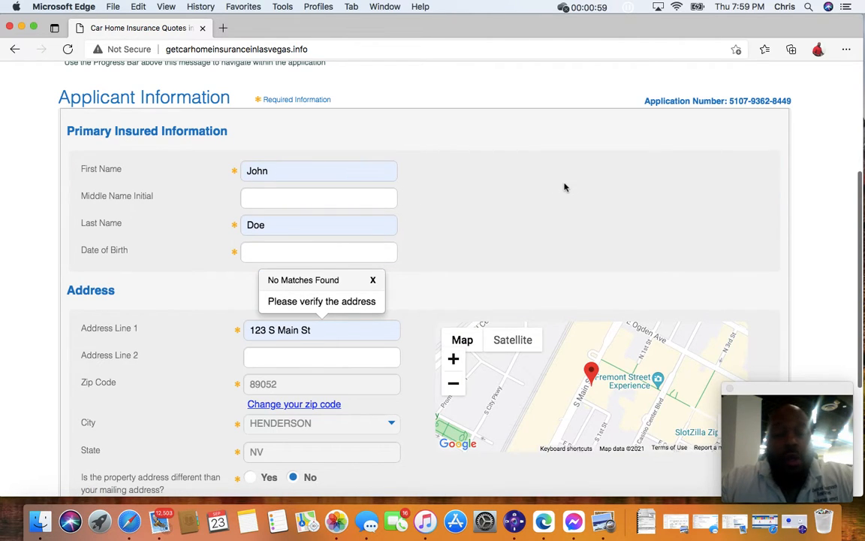
pyautogui.scroll(-3)
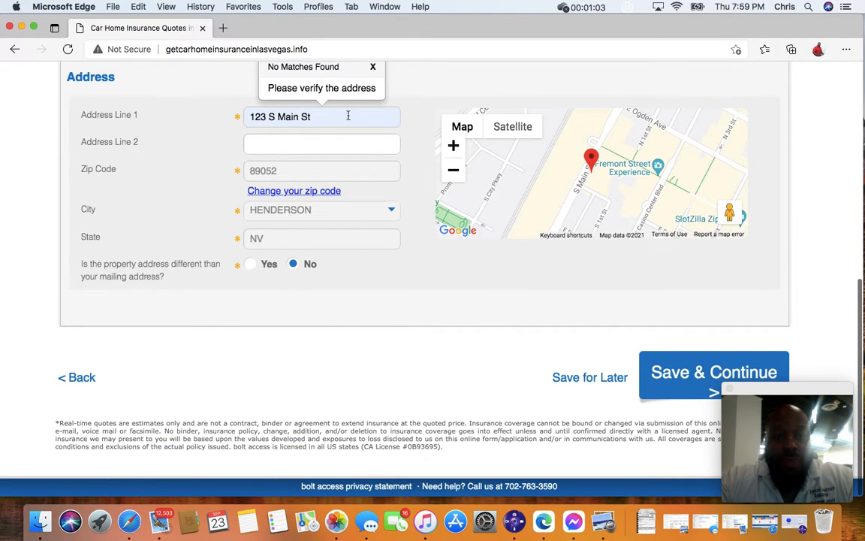
pyautogui.click(321, 117)
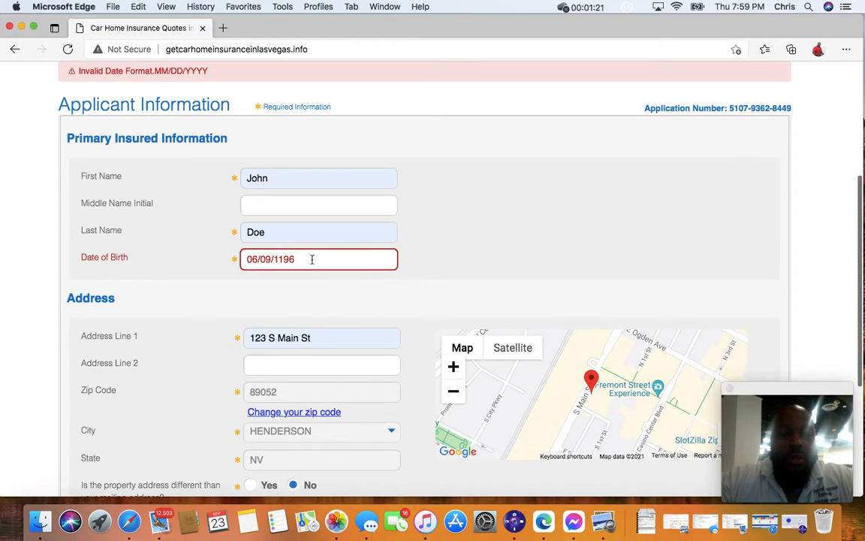
pyautogui.click(319, 259)
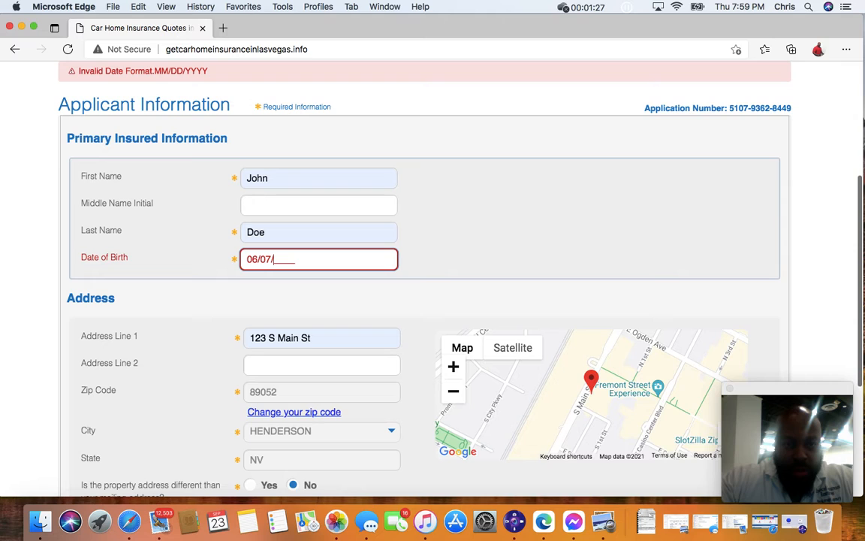
pyautogui.write('1966')
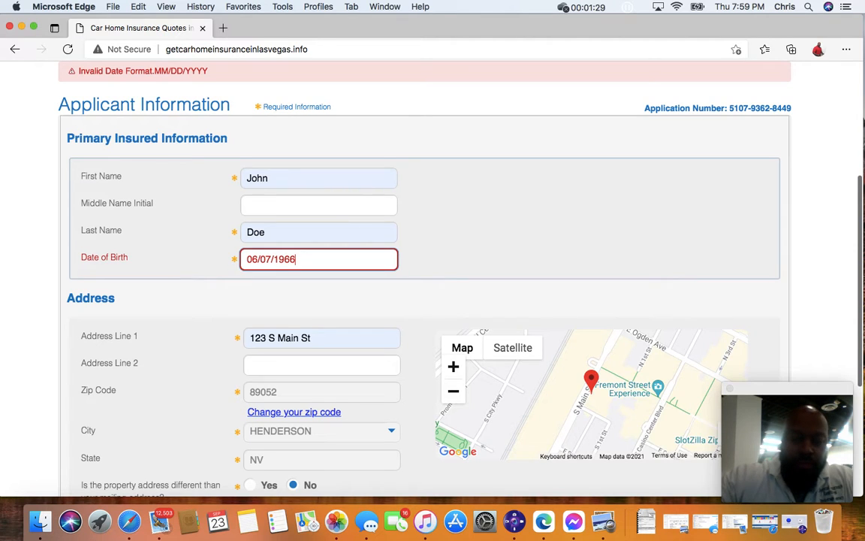
pyautogui.scroll(-3)
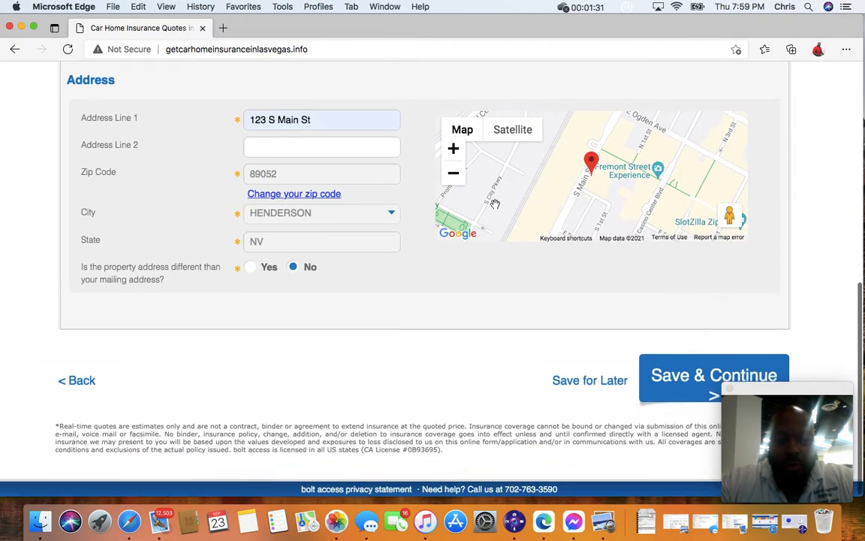
pyautogui.click(713, 375)
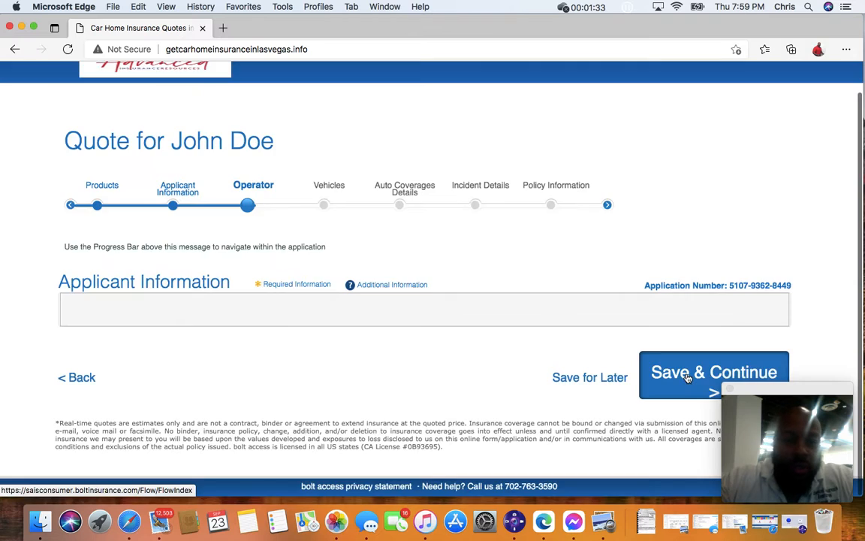
# Continue from the applicant summary to John Doe's Operator #1 details form
pyautogui.click(713, 374)
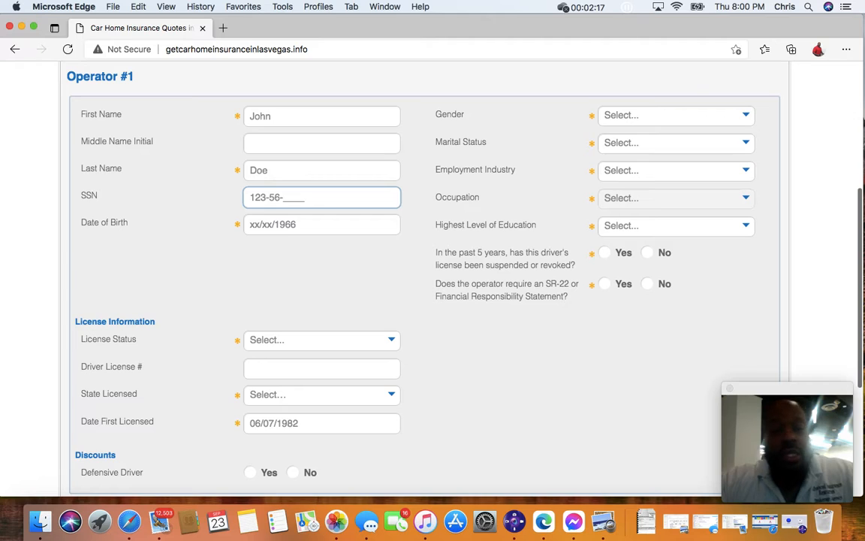
# Finish the SSN and set gender Male, marital status Single, industry Business/Sales/Office
pyautogui.write('7890')
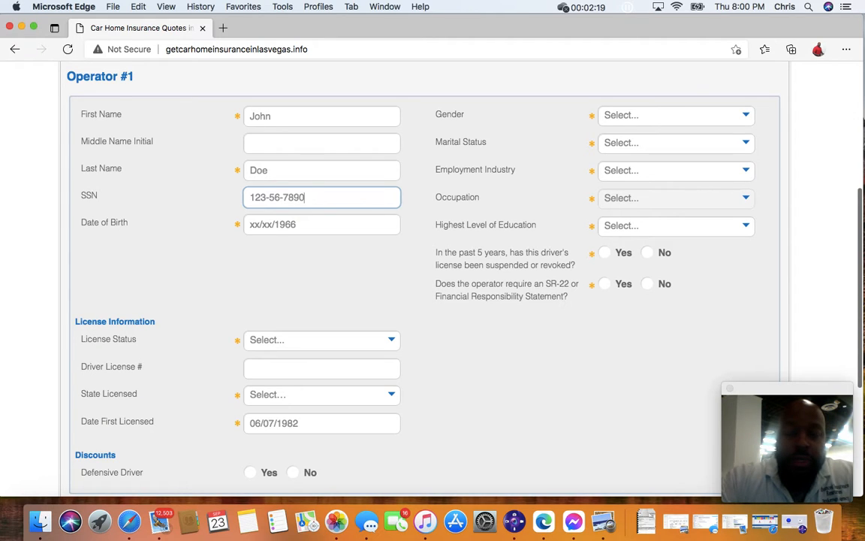
pyautogui.click(672, 115)
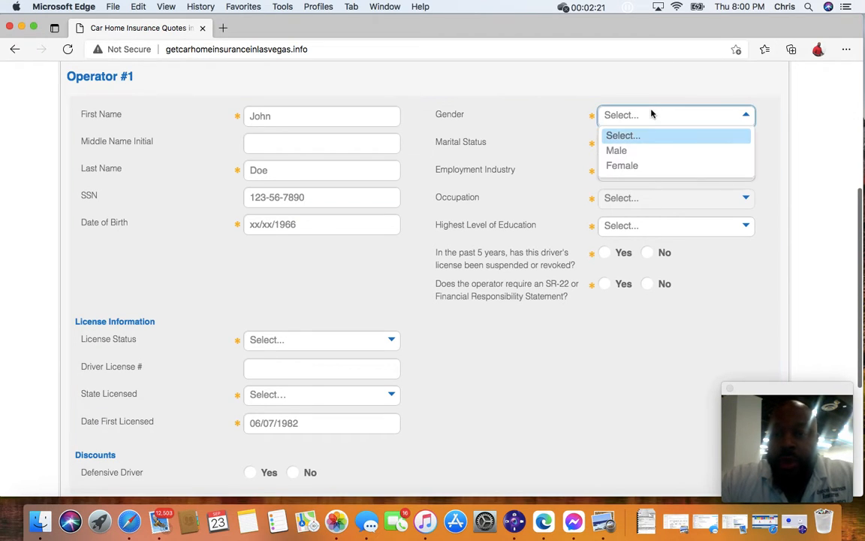
pyautogui.click(615, 150)
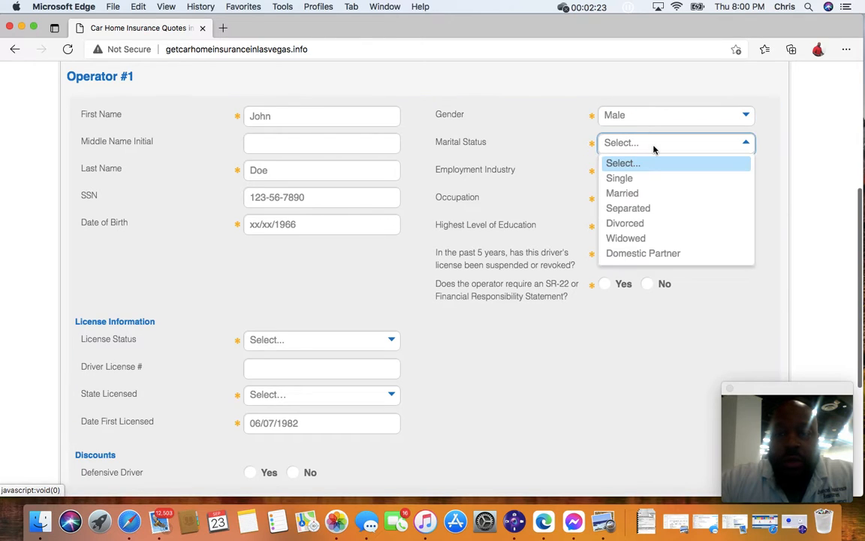
pyautogui.click(618, 178)
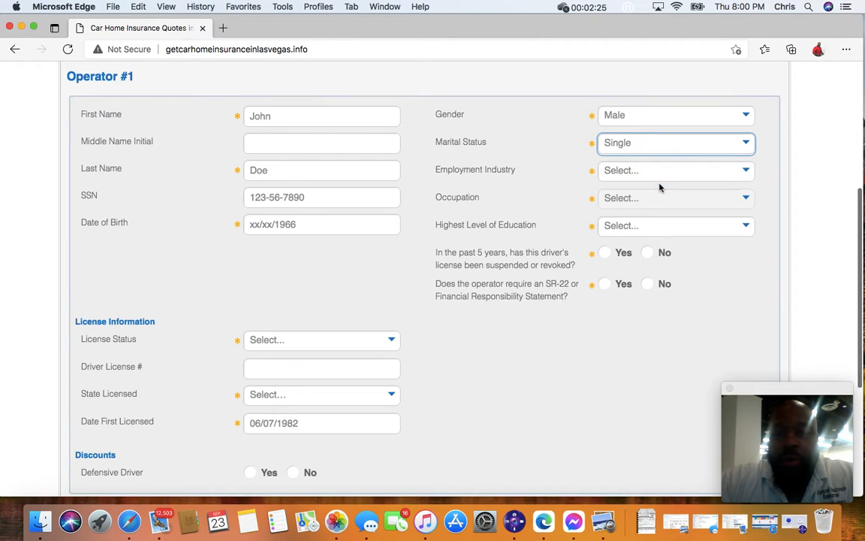
pyautogui.click(674, 170)
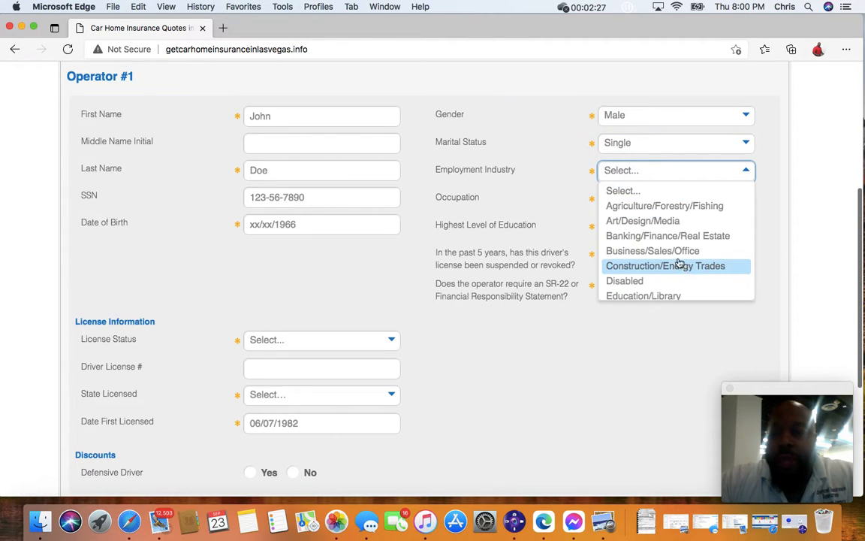
pyautogui.click(651, 250)
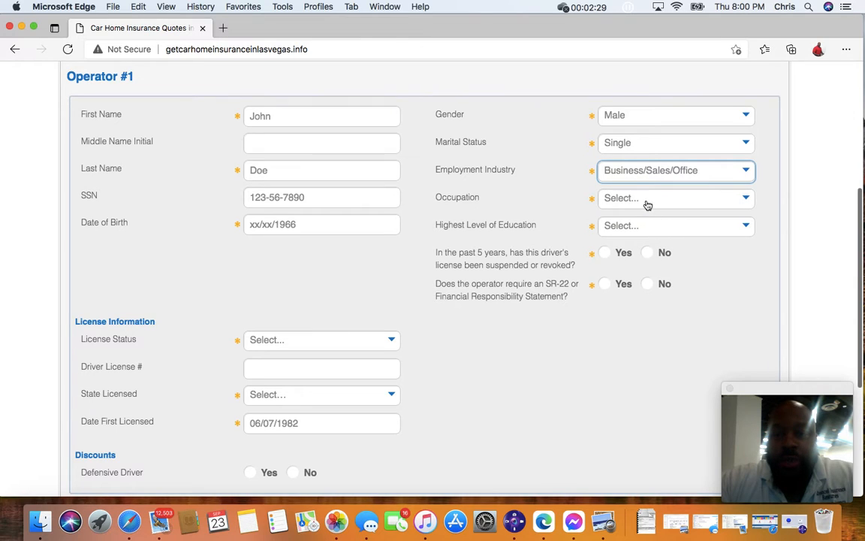
pyautogui.click(674, 197)
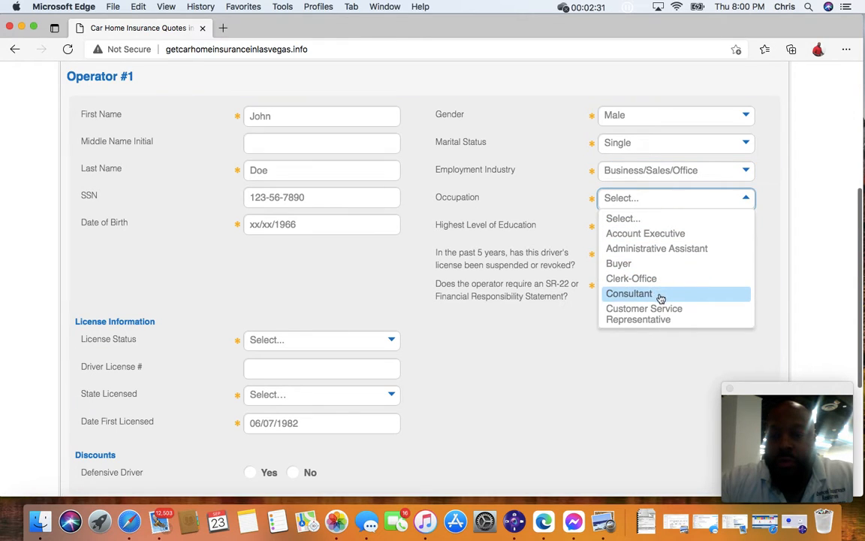
# Set education to Bachelors and answer No to license suspension and SR-22
pyautogui.click(644, 313)
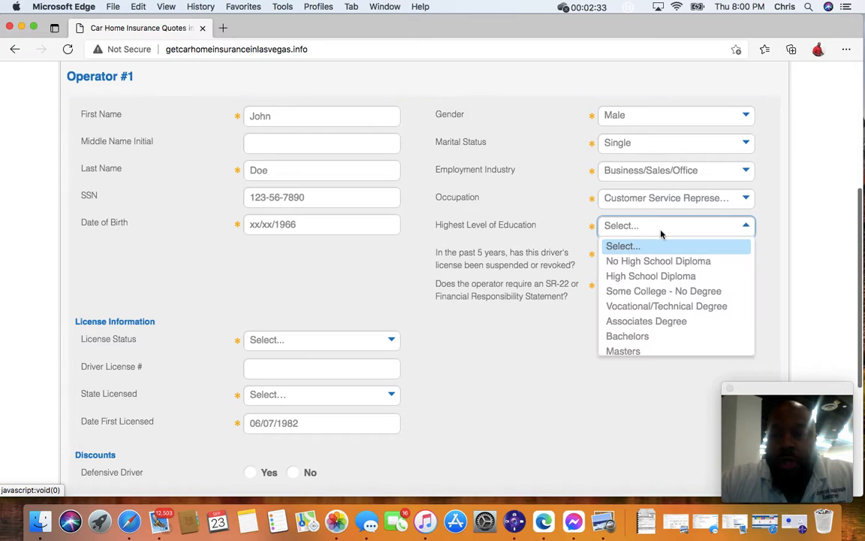
pyautogui.click(627, 335)
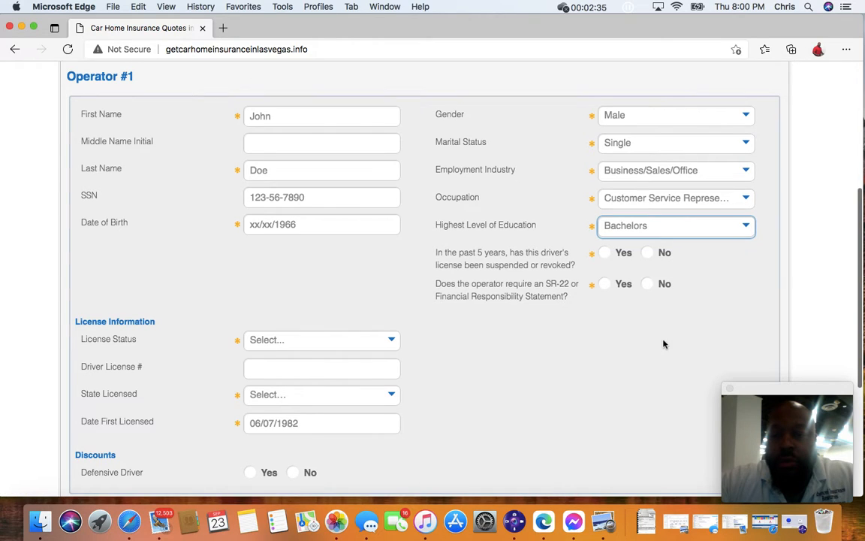
pyautogui.click(647, 283)
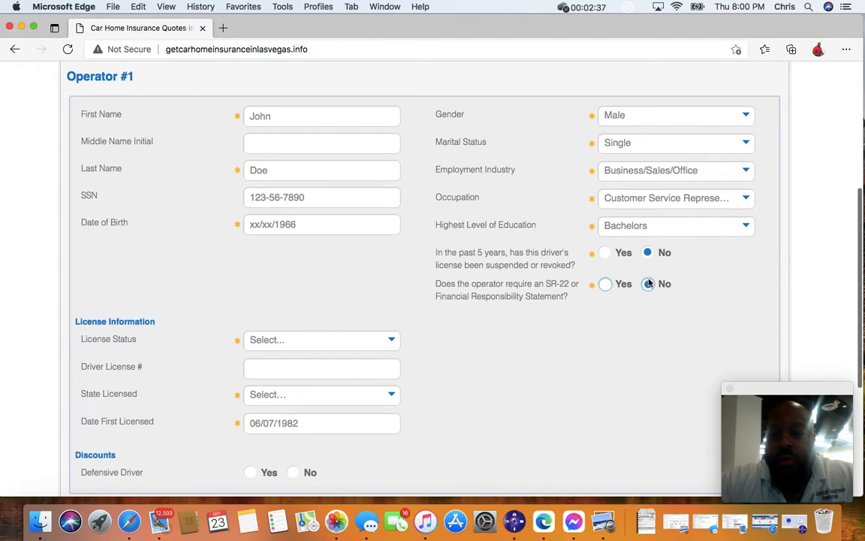
pyautogui.click(647, 284)
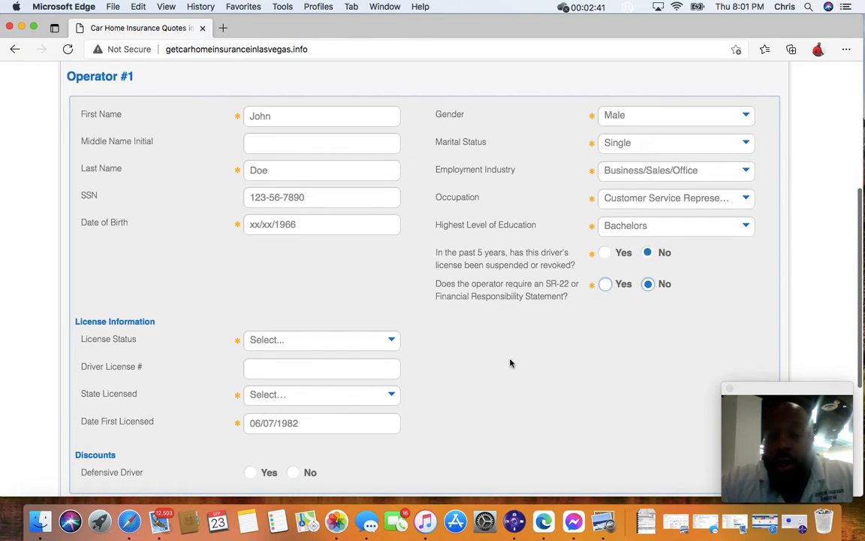
pyautogui.scroll(-3)
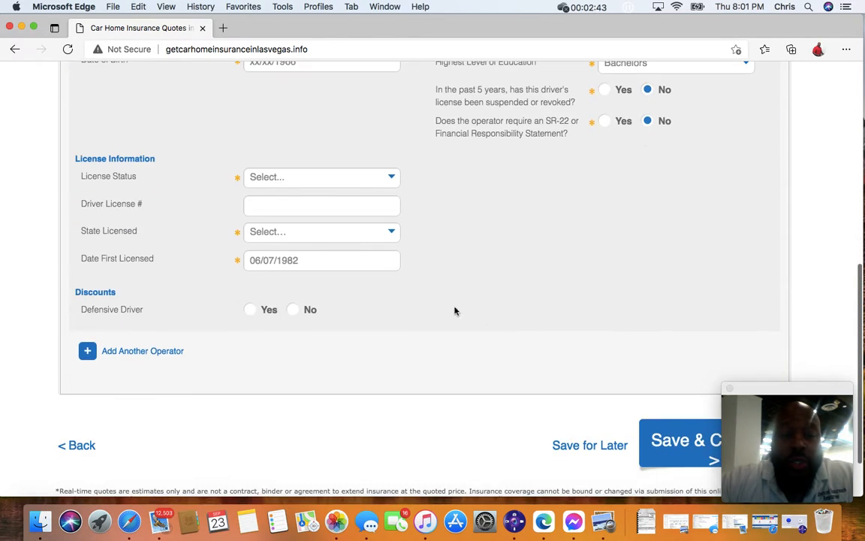
# Mark the license Valid, enter number 12346788, and set state licensed to NEVADA
pyautogui.click(321, 177)
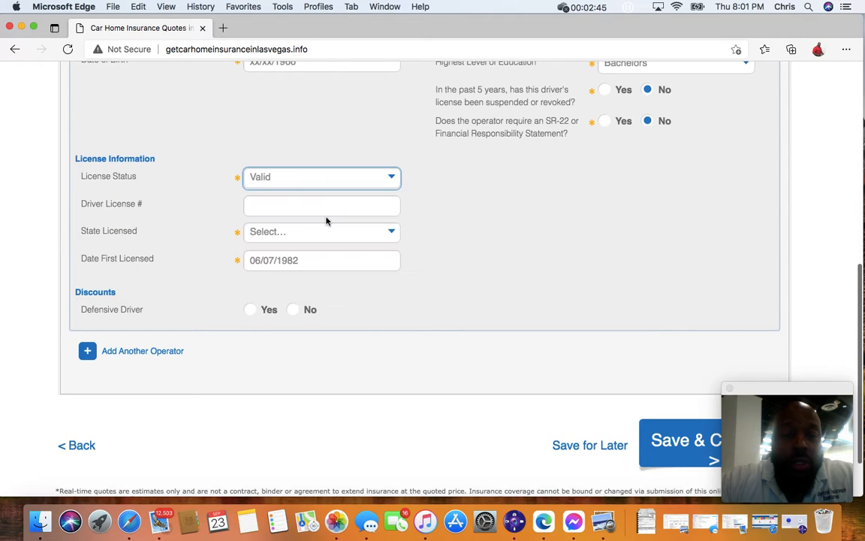
pyautogui.click(321, 205)
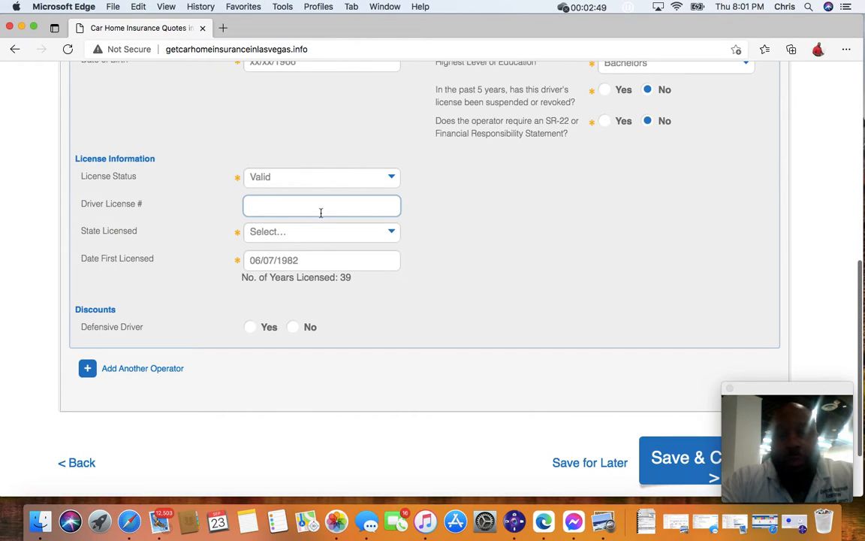
pyautogui.write('1234')
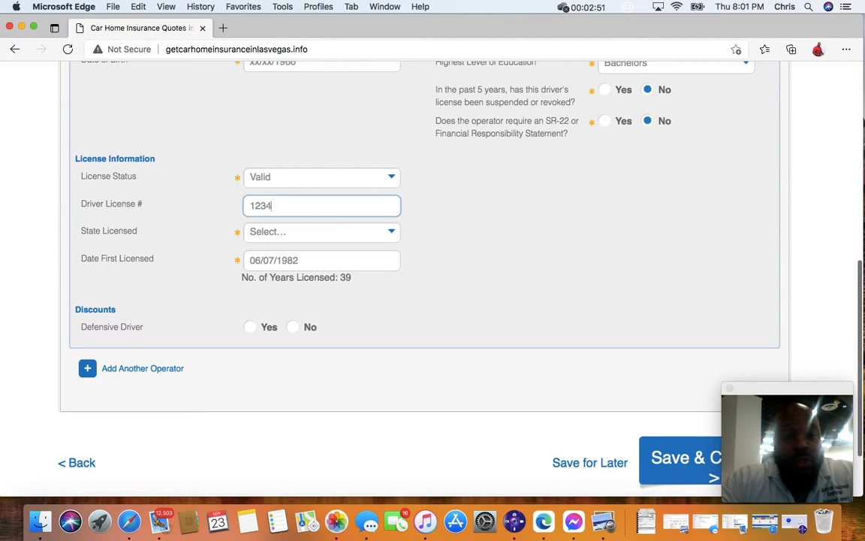
pyautogui.write('678844')
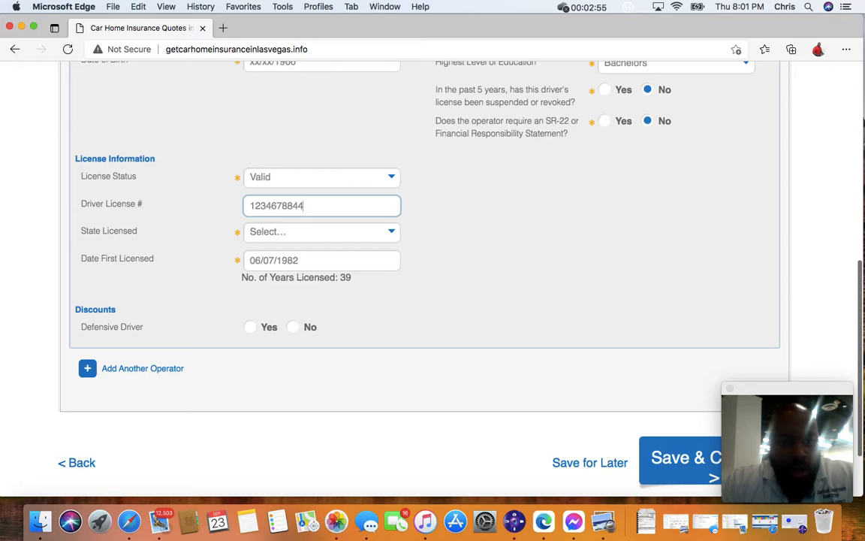
pyautogui.click(321, 231)
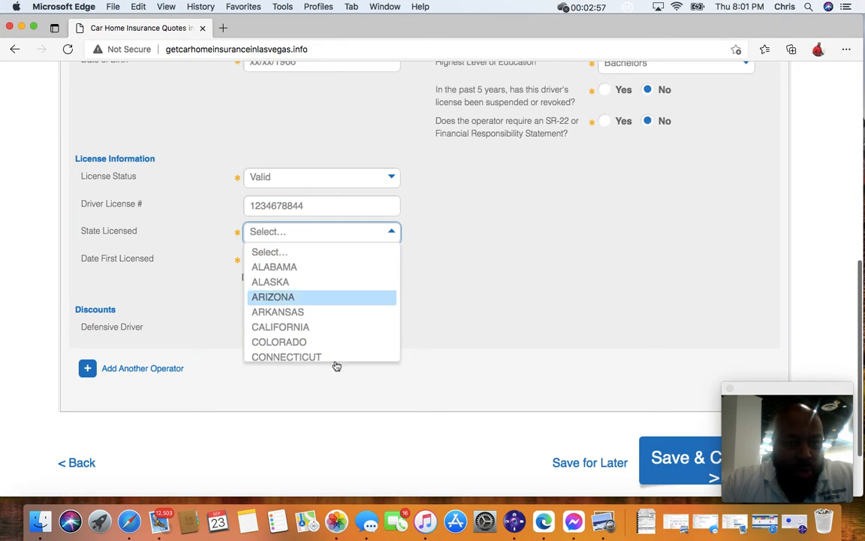
pyautogui.scroll(-3)
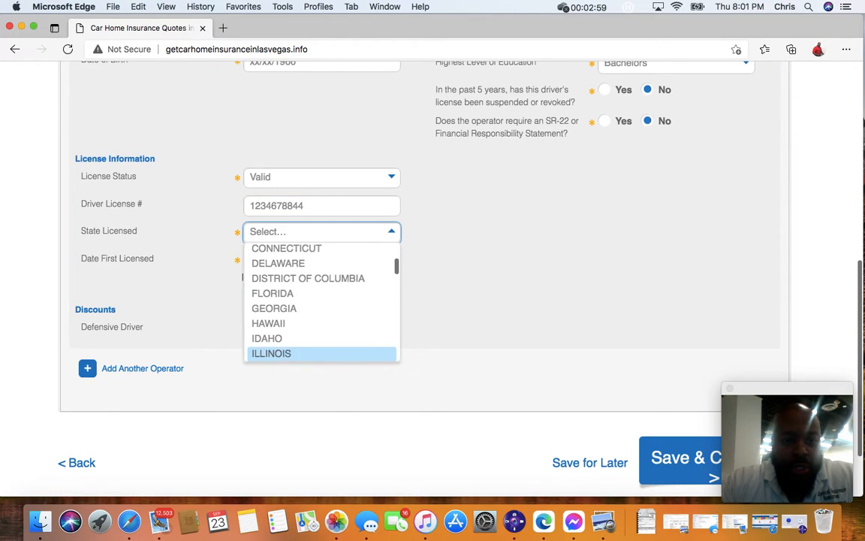
pyautogui.scroll(-3)
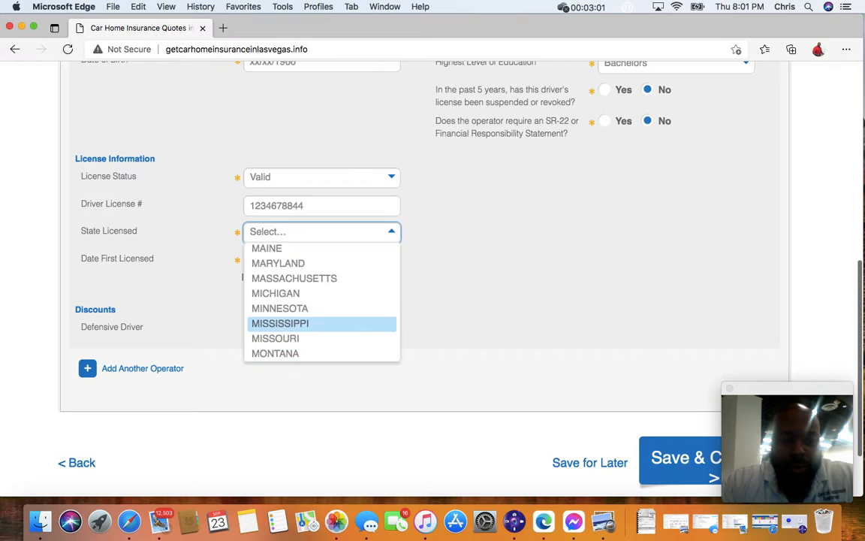
pyautogui.scroll(-3)
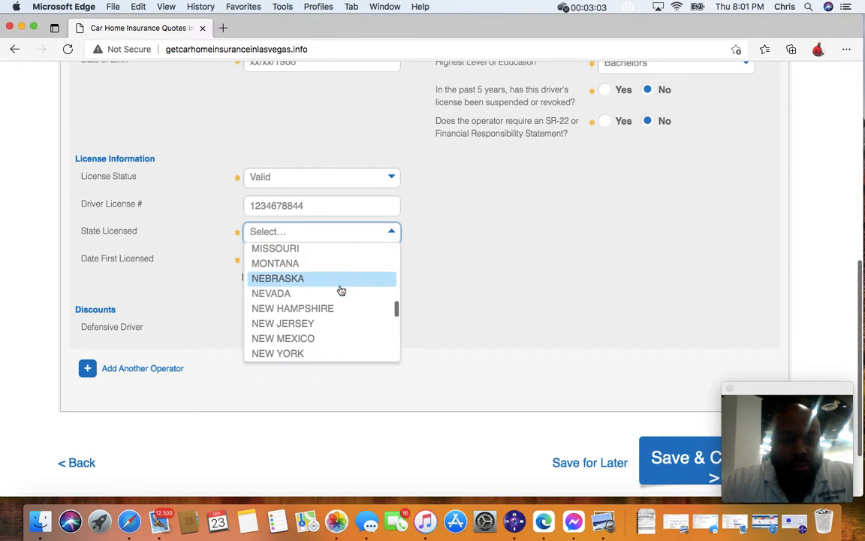
pyautogui.click(271, 293)
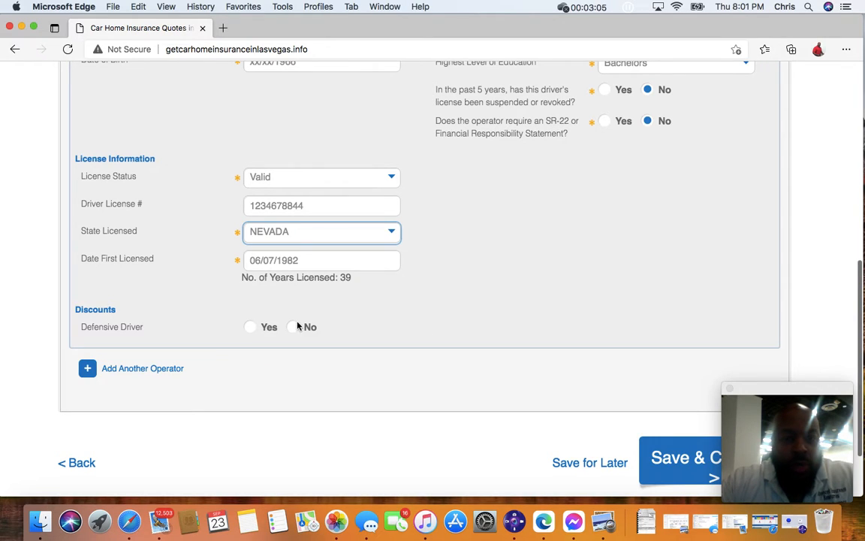
# Decline the defensive driver discount, save, and return to Operator #1
pyautogui.click(293, 326)
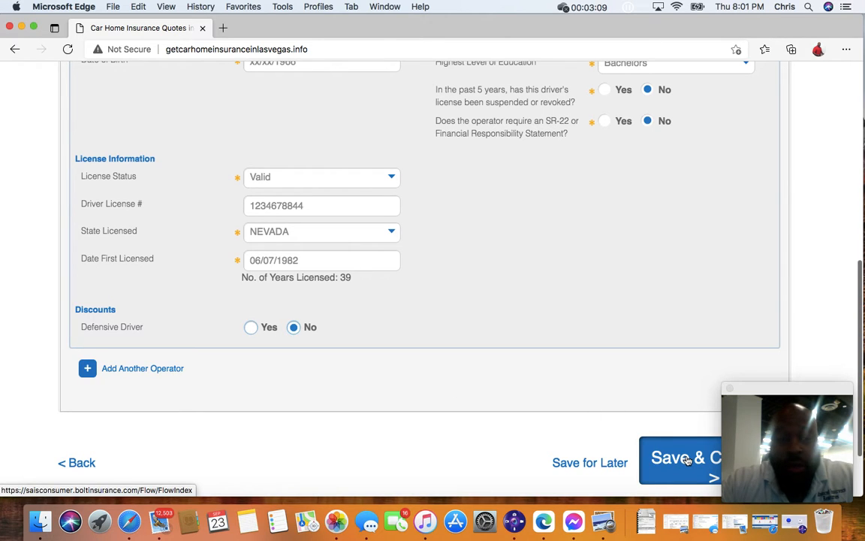
pyautogui.click(681, 458)
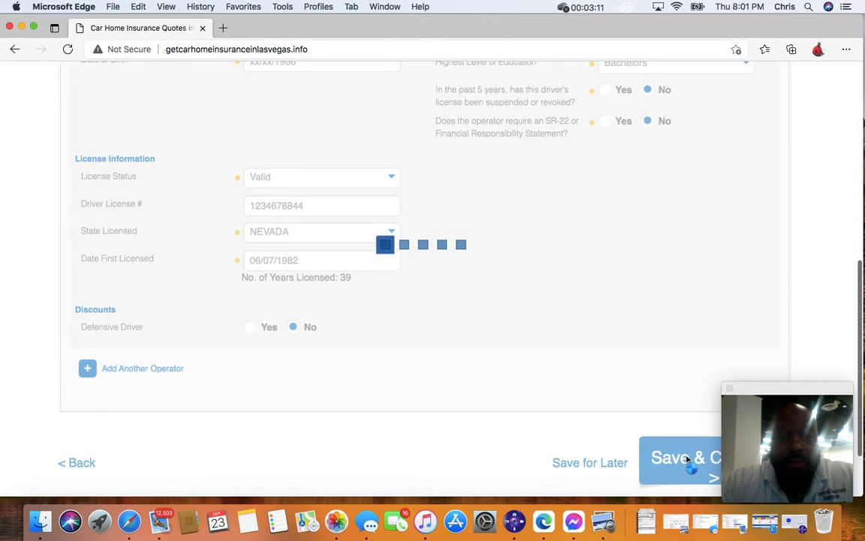
pyautogui.click(679, 458)
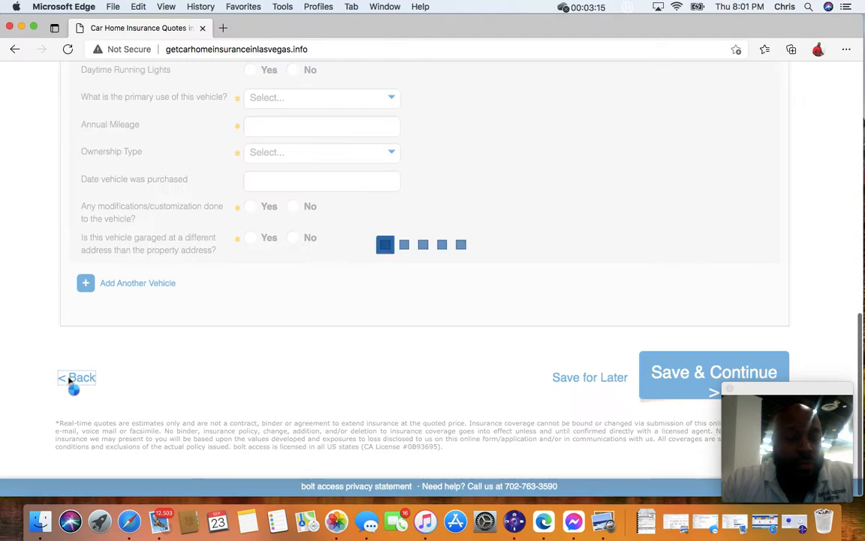
pyautogui.click(75, 377)
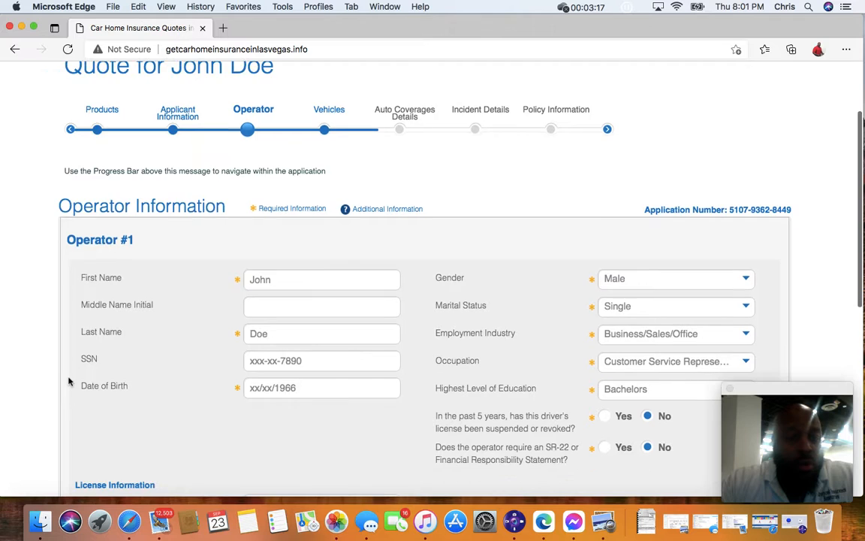
pyautogui.scroll(-3)
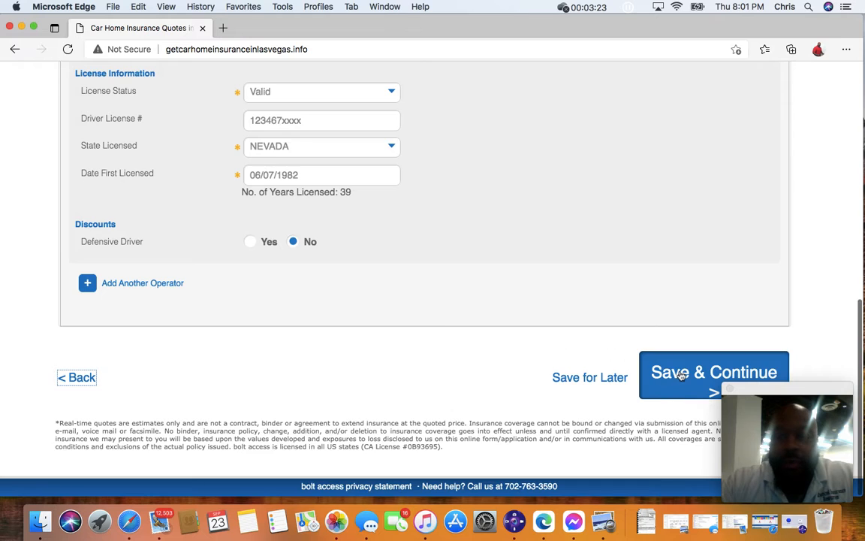
# Save the operator and begin the Vehicle #1 VIN, deleting a stray character
pyautogui.click(712, 372)
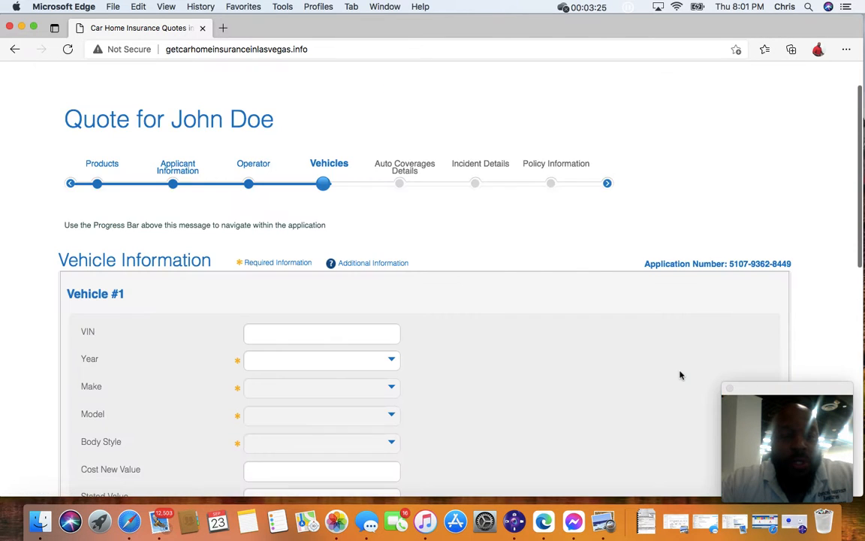
pyautogui.moveTo(780, 40)
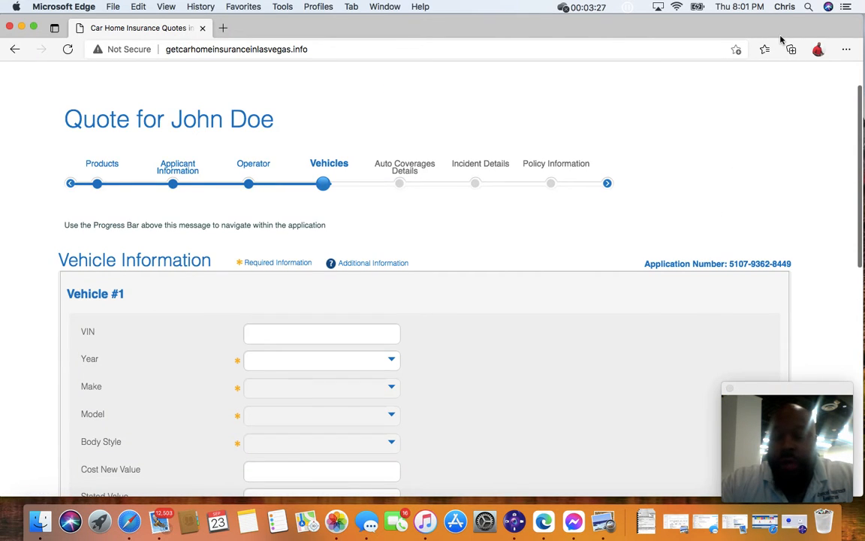
pyautogui.scroll(-3)
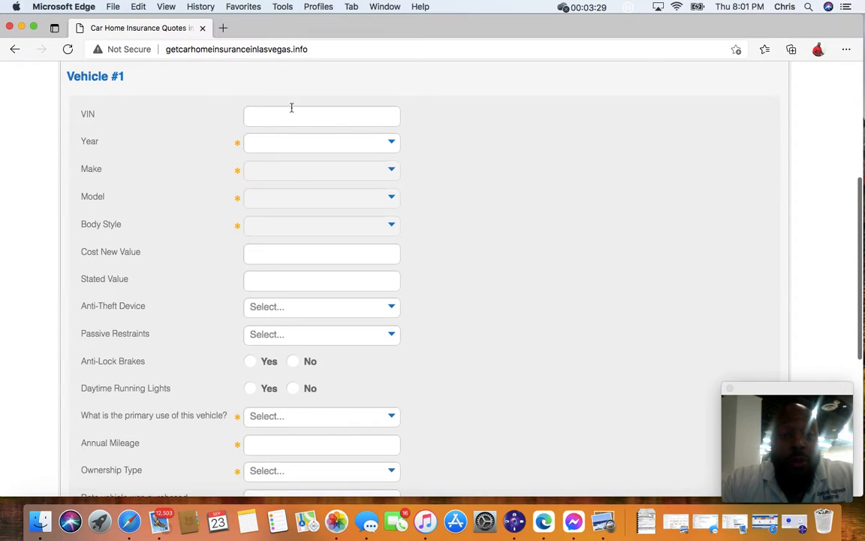
pyautogui.write('1')
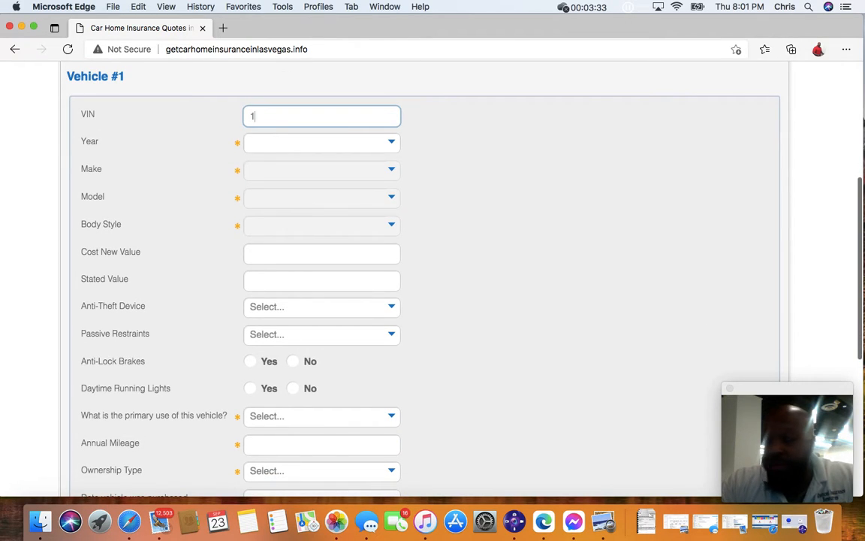
pyautogui.press('Backspace')
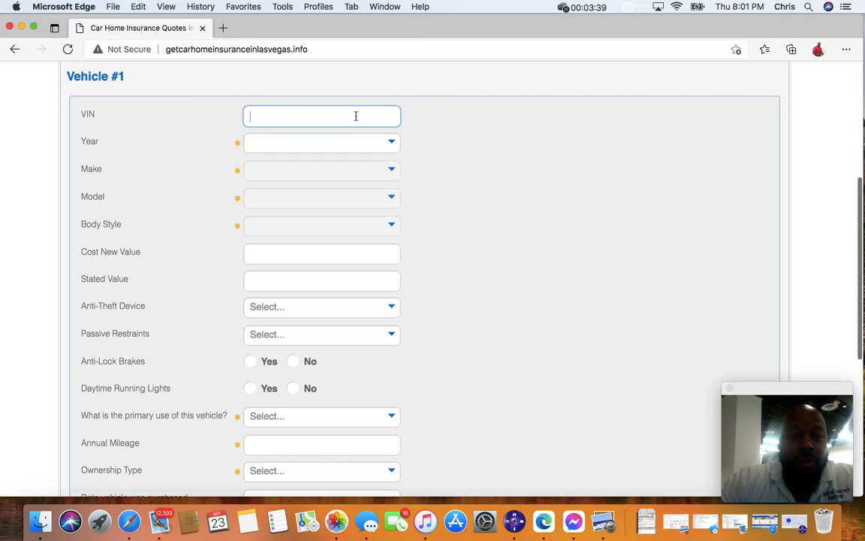
# Set Vehicle #1 to a 2018 BMW X4 XDRIVEM40I with Sport Utility Vehicle body style
pyautogui.click(321, 141)
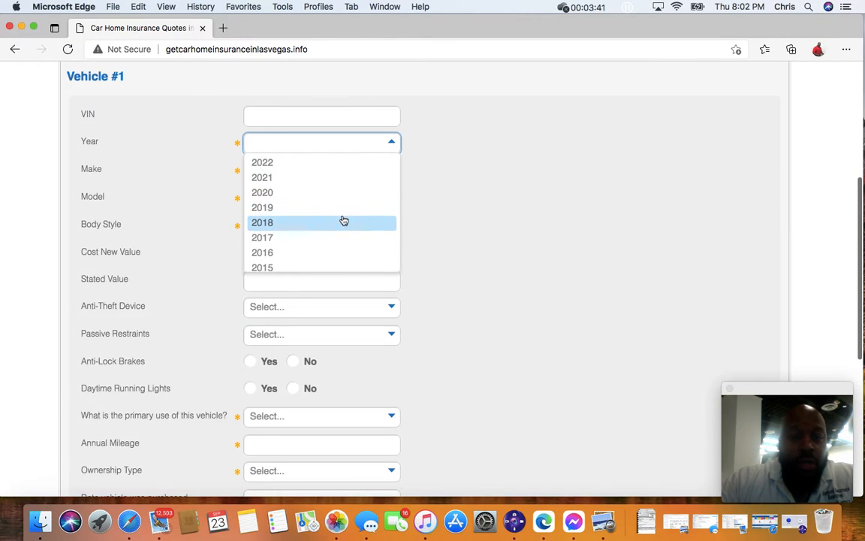
pyautogui.click(262, 223)
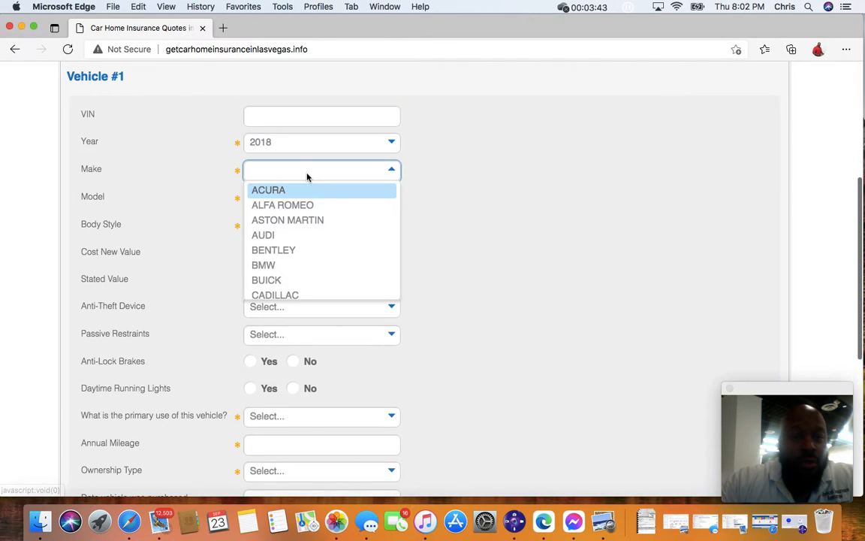
pyautogui.click(263, 264)
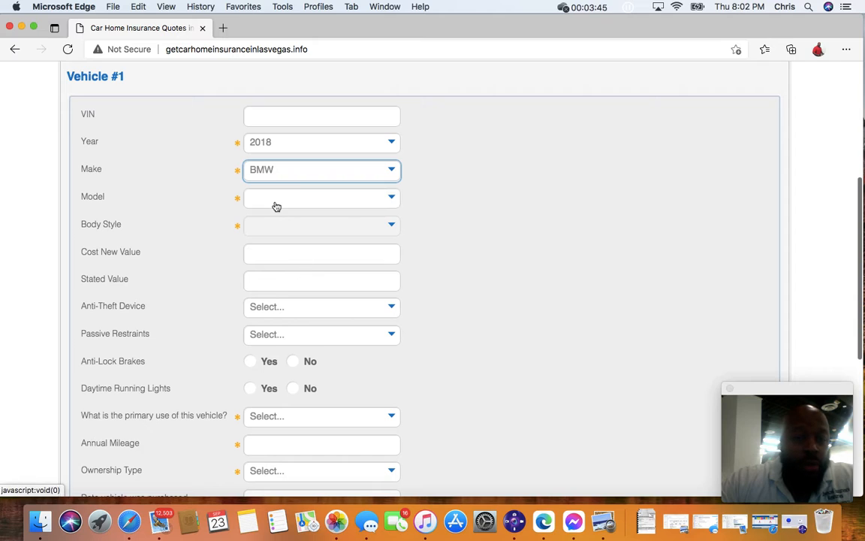
pyautogui.click(321, 197)
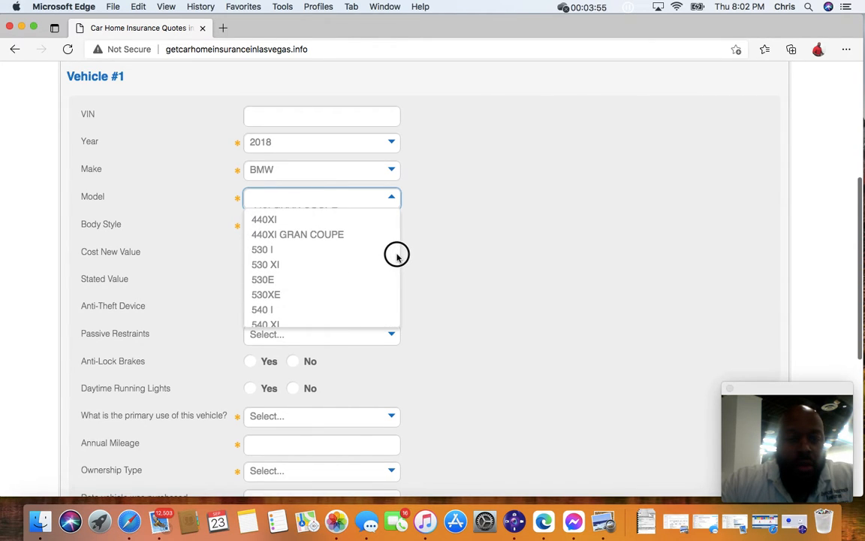
pyautogui.scroll(-3)
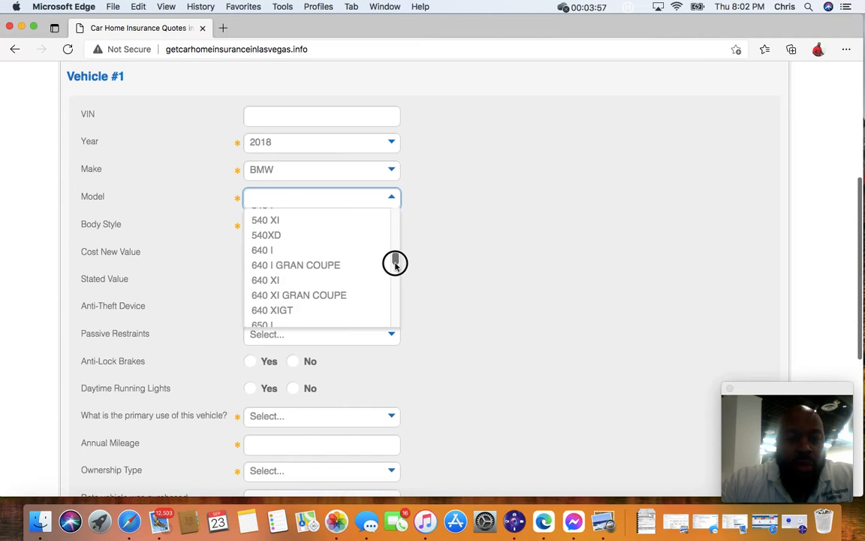
pyautogui.scroll(-3)
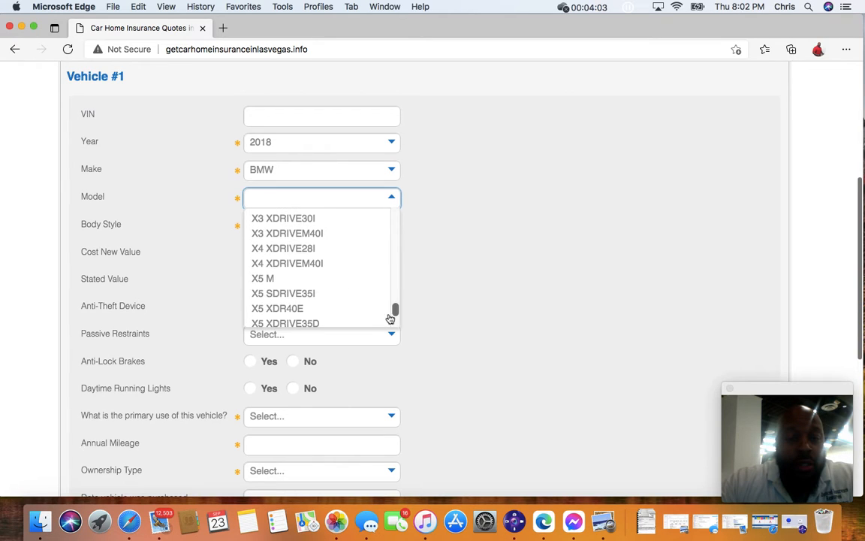
pyautogui.click(287, 263)
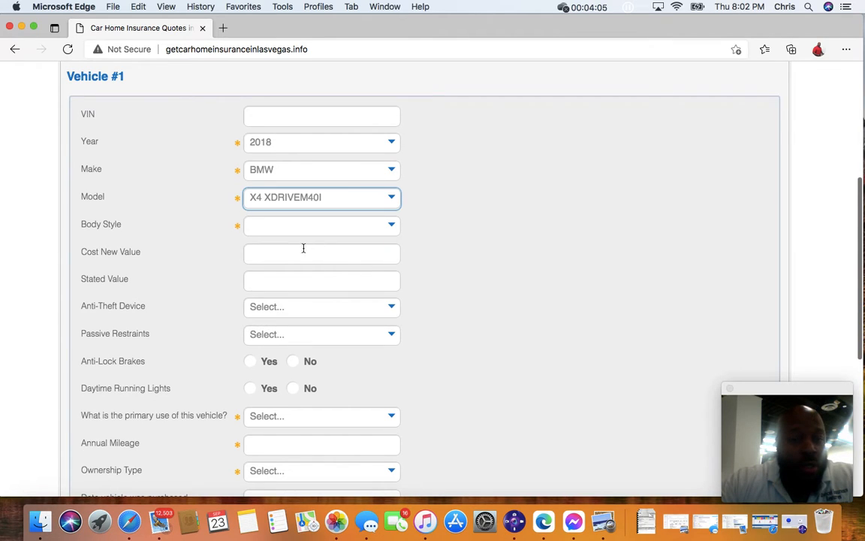
pyautogui.click(321, 225)
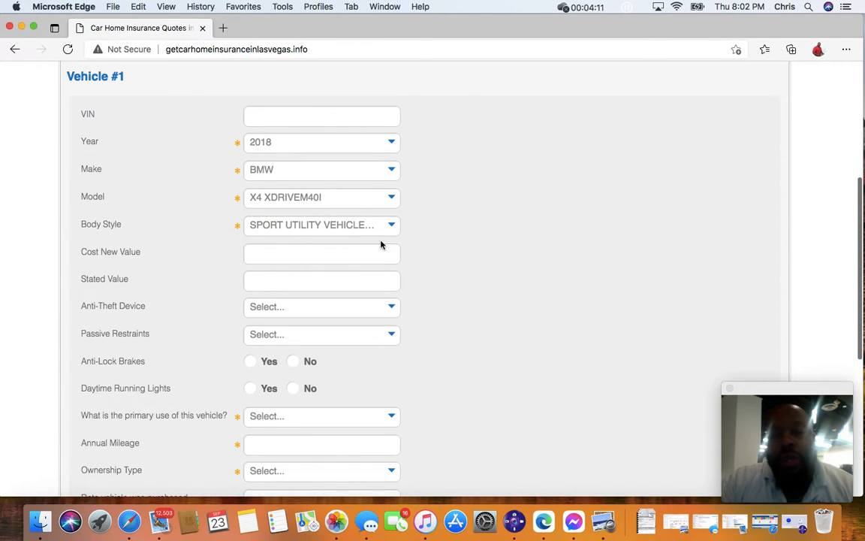
pyautogui.moveTo(533, 235)
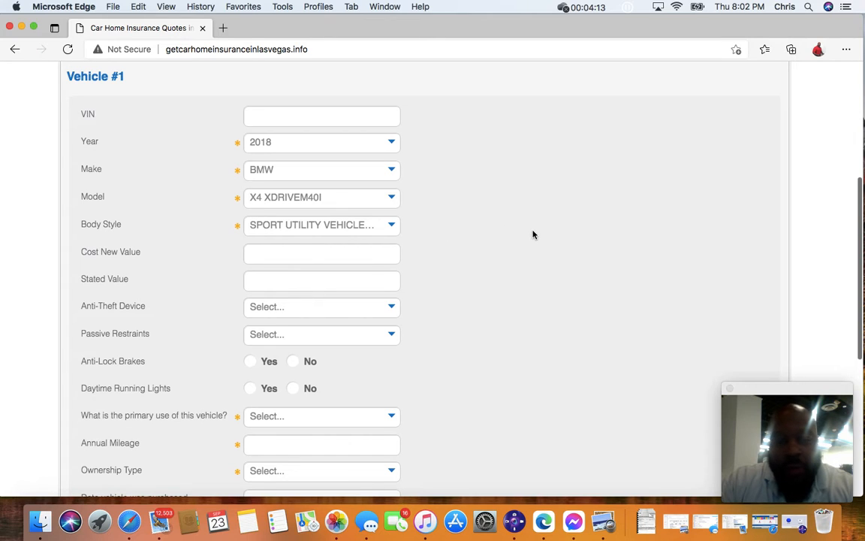
pyautogui.scroll(-3)
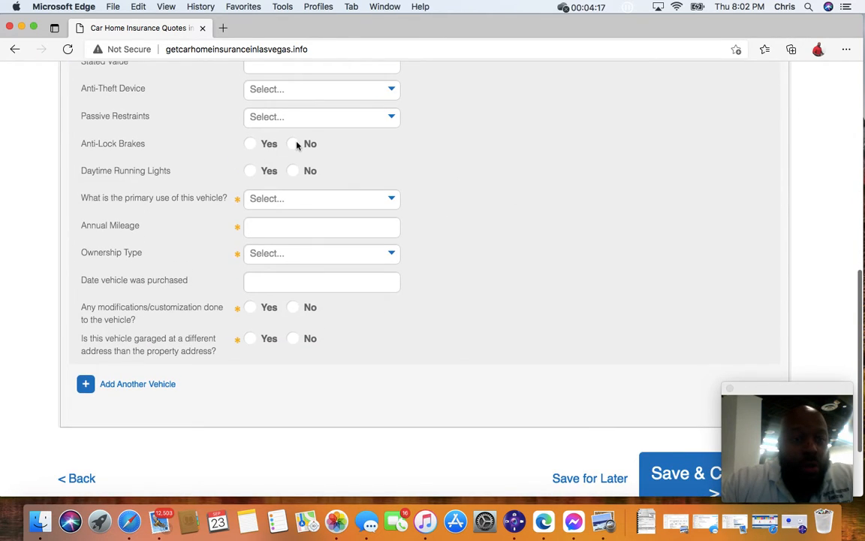
# Add anti-lock brakes, daytime running lights, To/From Work use, 15 miles and 15,000 annual miles
pyautogui.click(250, 170)
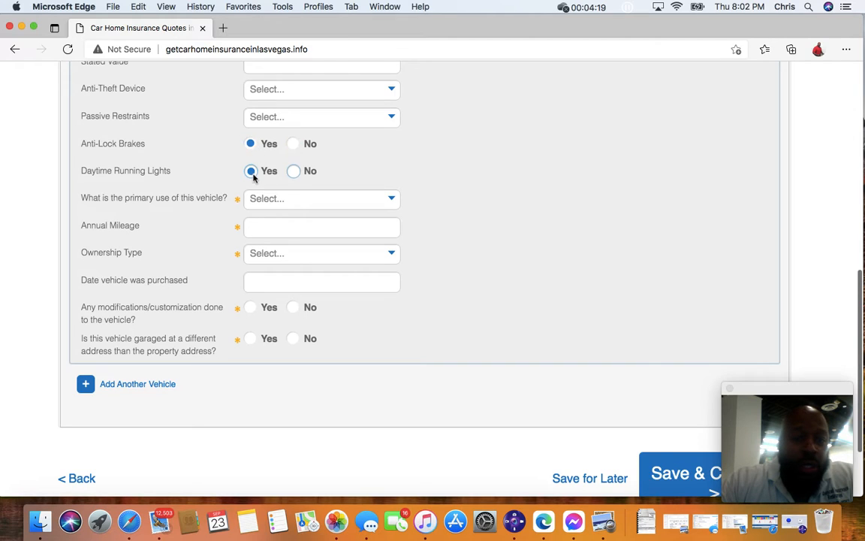
pyautogui.click(321, 199)
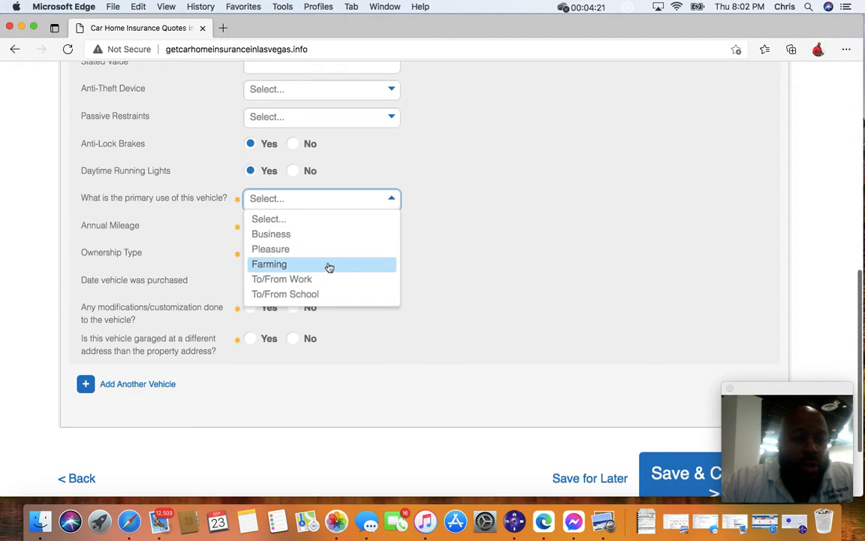
pyautogui.click(281, 279)
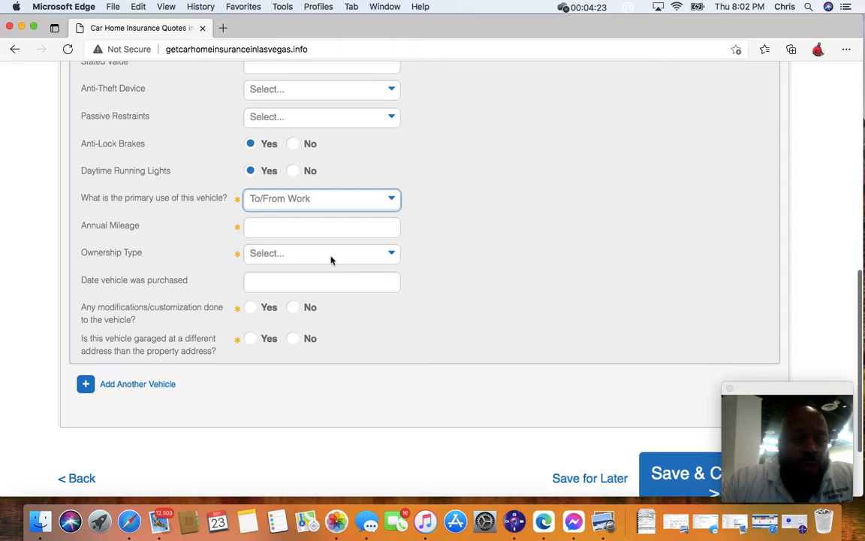
pyautogui.click(322, 198)
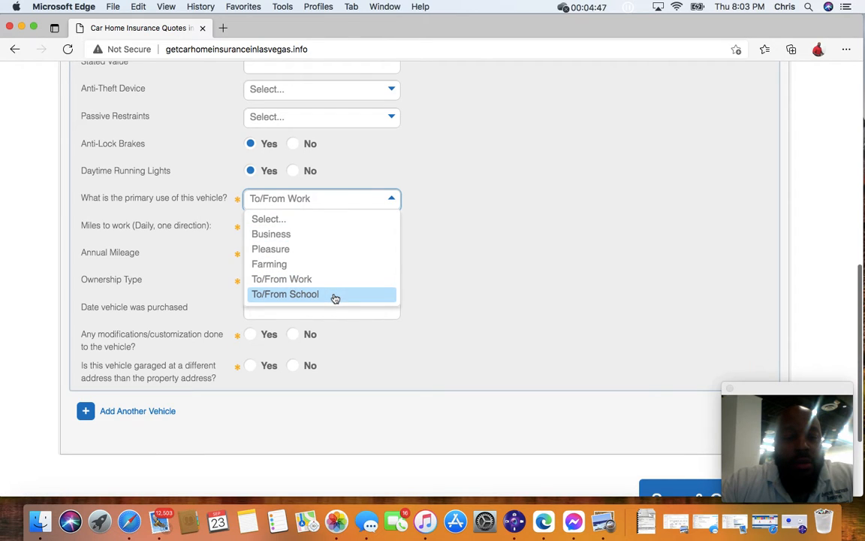
pyautogui.moveTo(349, 249)
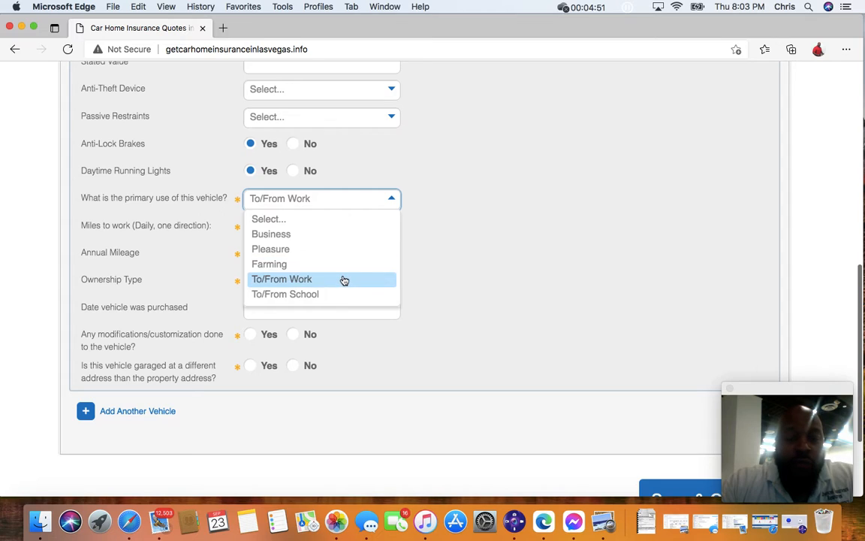
pyautogui.click(281, 279)
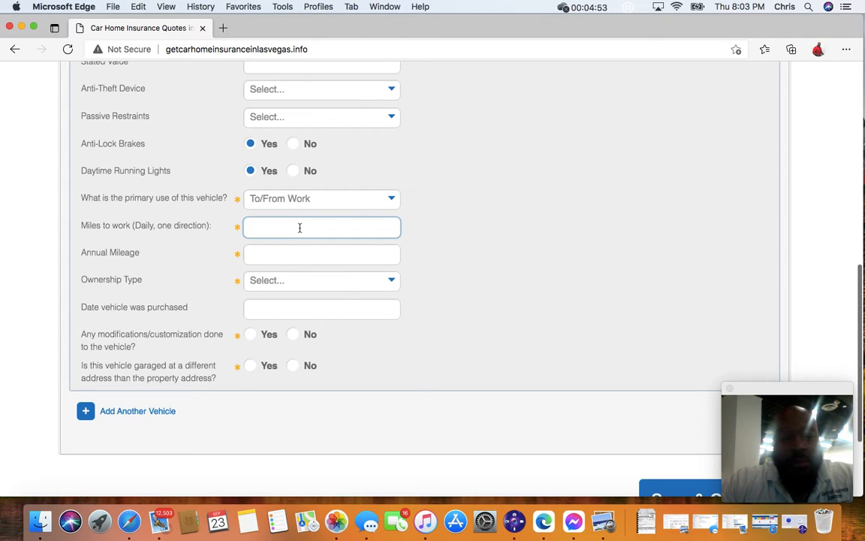
pyautogui.write('15')
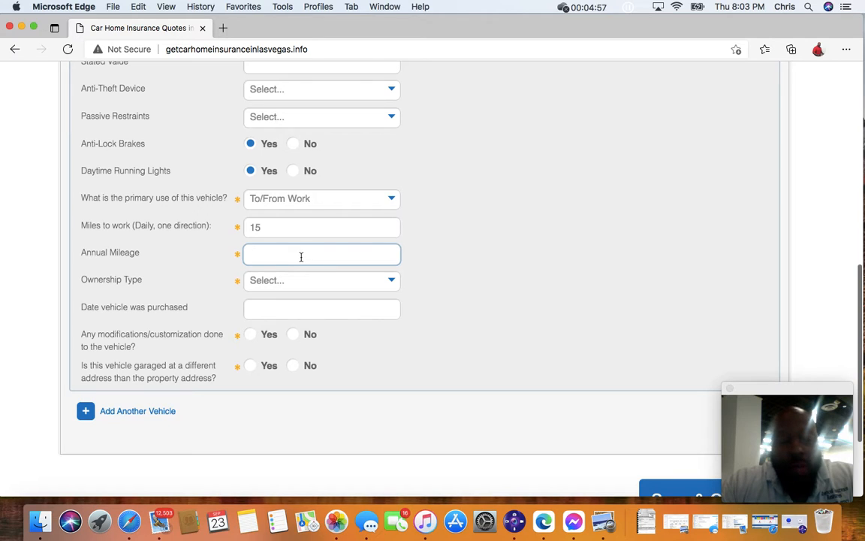
pyautogui.write('1,500')
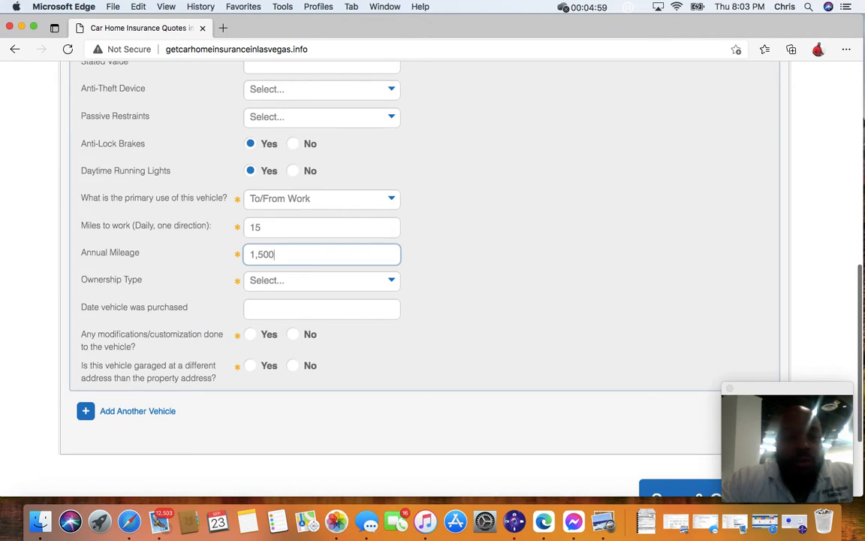
# Record the vehicle as Owned with no modifications and save the vehicle details
pyautogui.click(321, 280)
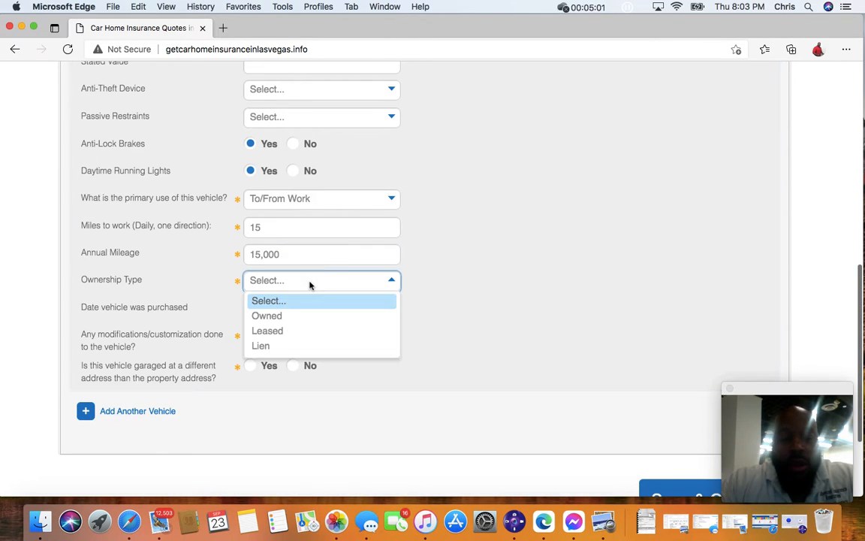
pyautogui.click(266, 315)
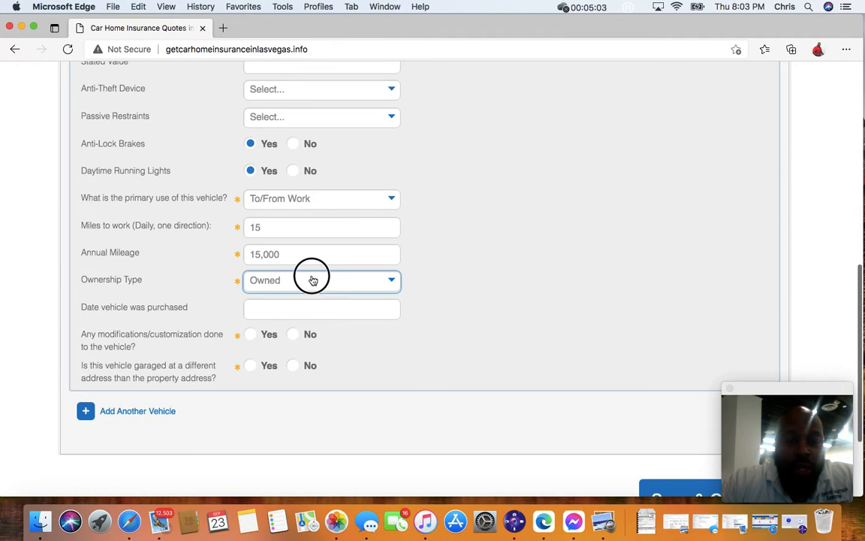
pyautogui.click(321, 279)
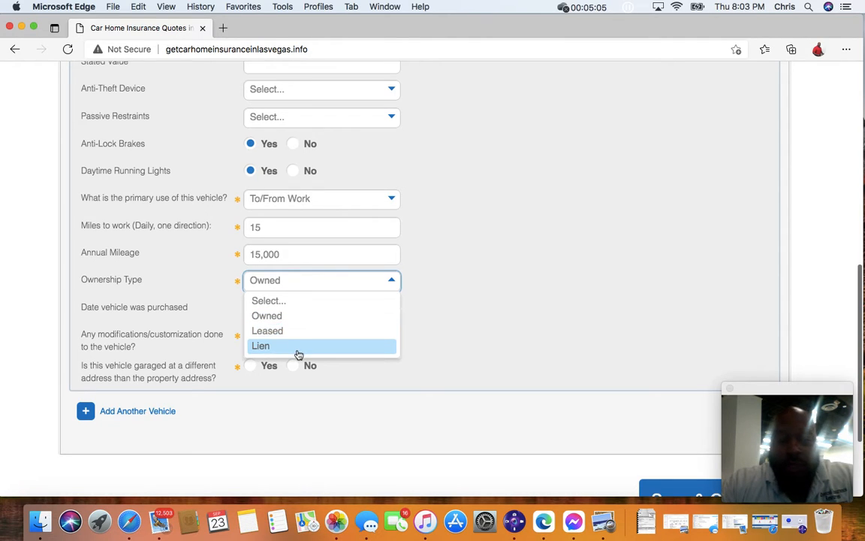
pyautogui.click(266, 314)
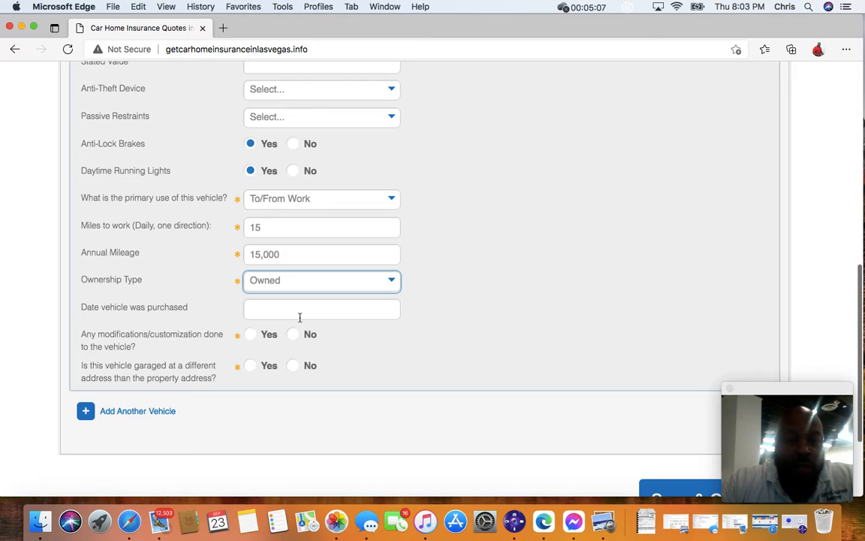
pyautogui.click(293, 334)
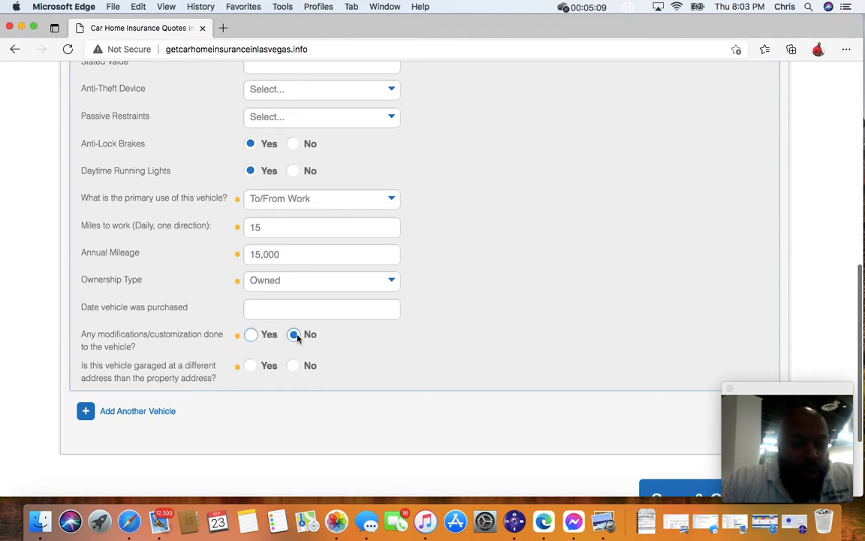
pyautogui.click(293, 365)
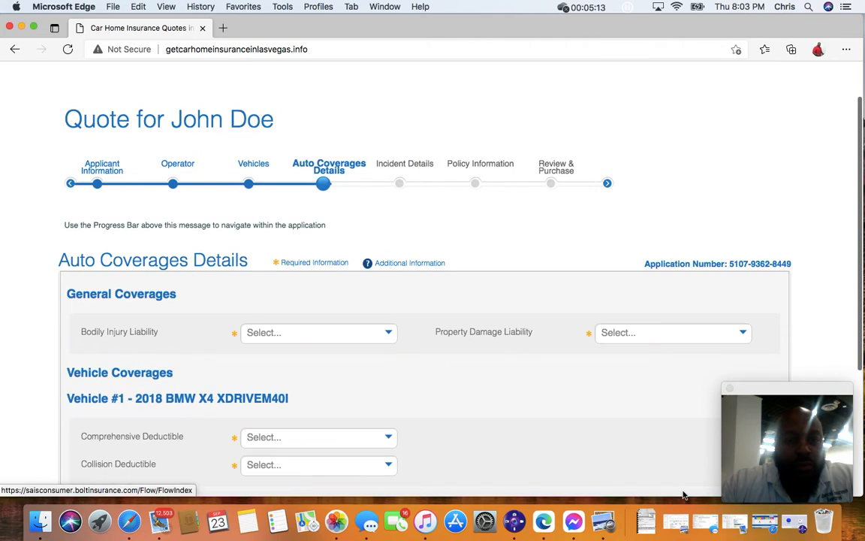
pyautogui.scroll(-3)
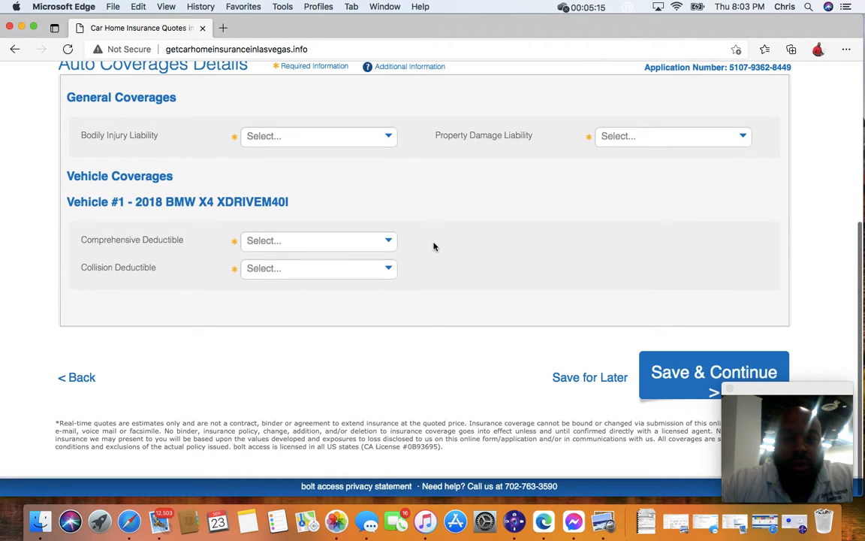
# Set 50/100 bodily injury, 50000 property damage and 500 comprehensive deductible, then save
pyautogui.click(316, 136)
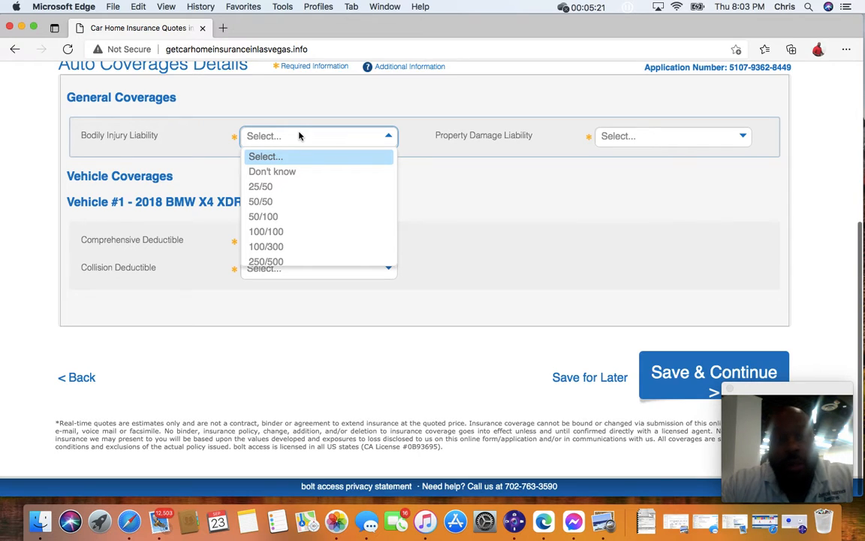
pyautogui.moveTo(299, 216)
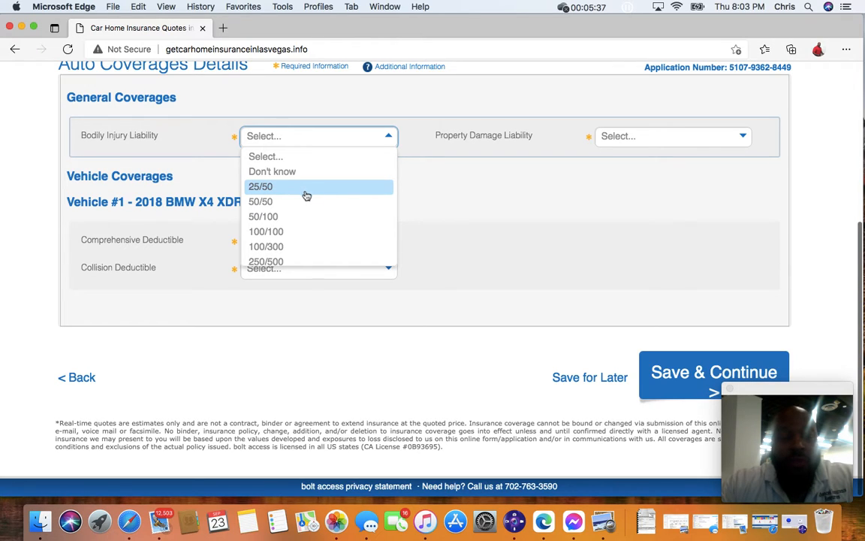
pyautogui.click(263, 217)
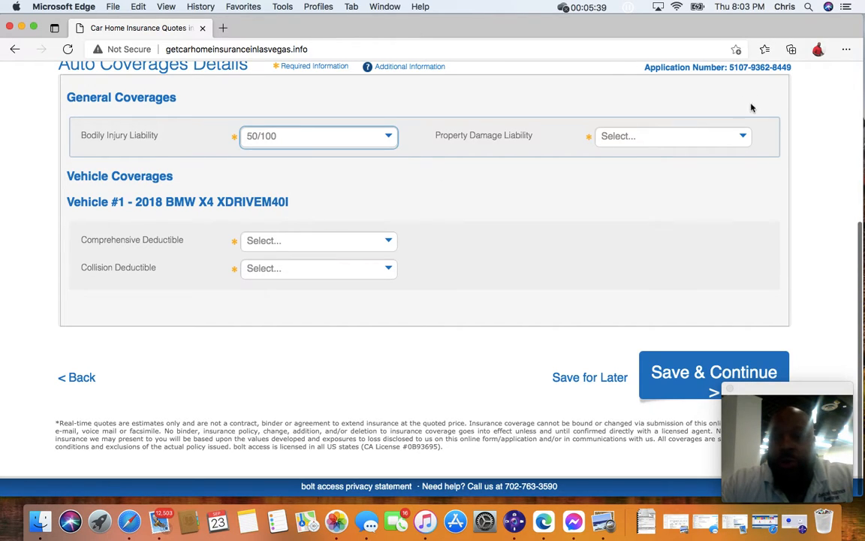
pyautogui.click(668, 136)
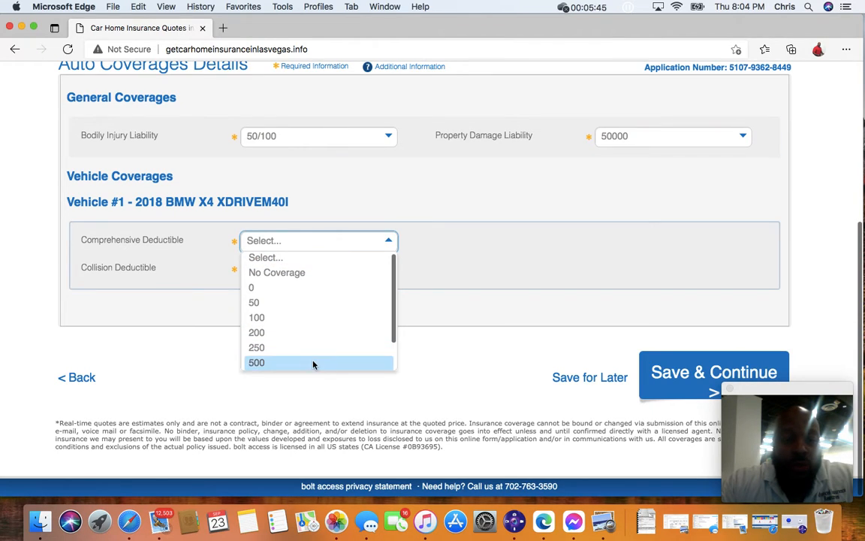
pyautogui.click(256, 361)
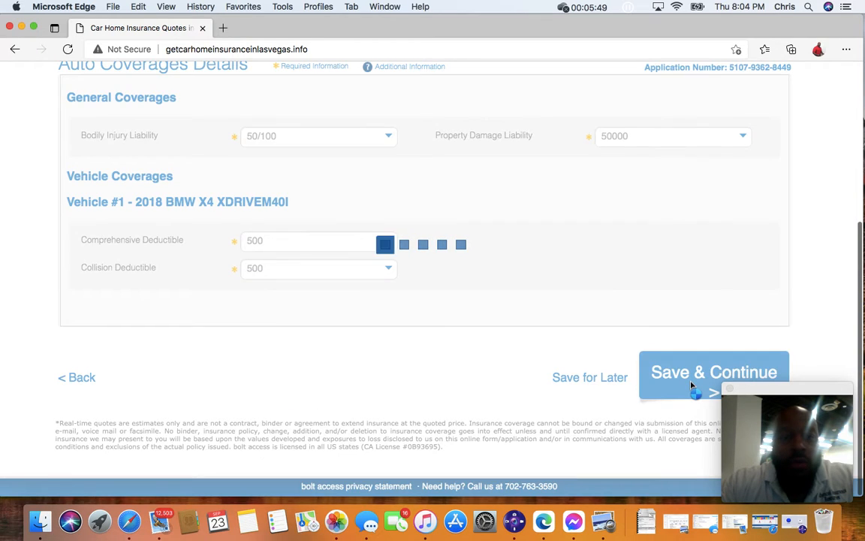
pyautogui.click(712, 371)
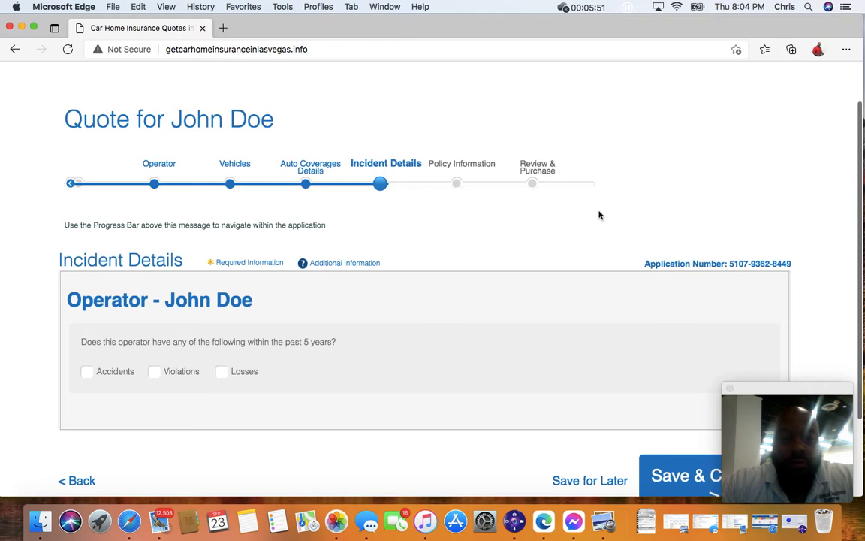
# Submit the Incident Details page with nothing reported to advance to Policy Information
pyautogui.scroll(-3)
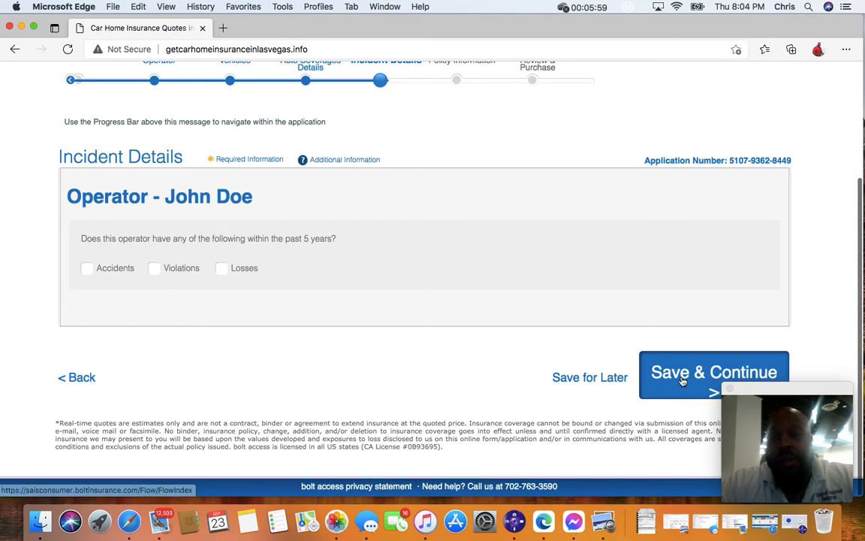
pyautogui.click(713, 372)
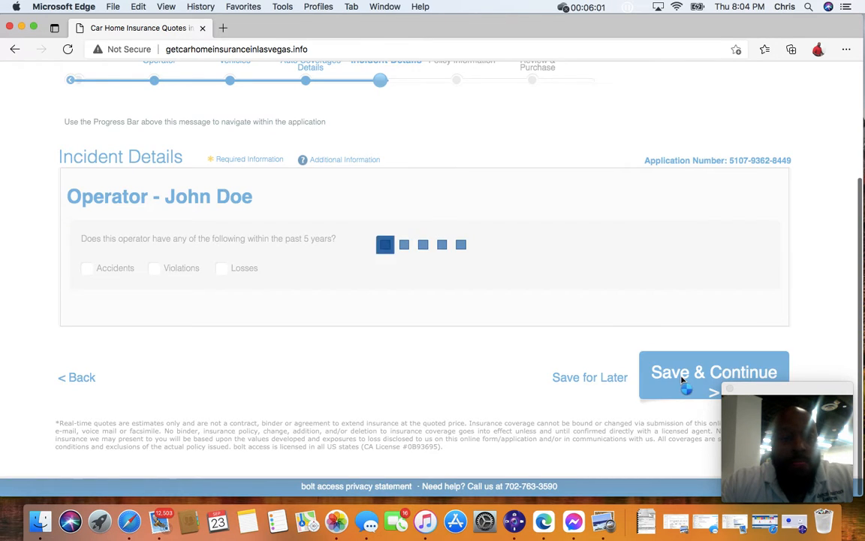
pyautogui.click(713, 371)
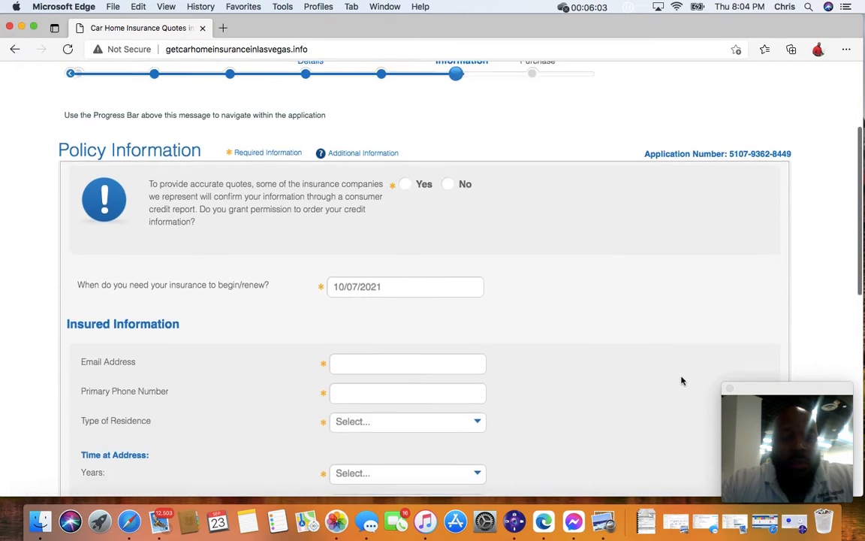
# Grant permission to order the credit report and enter the email and phone number
pyautogui.scroll(-3)
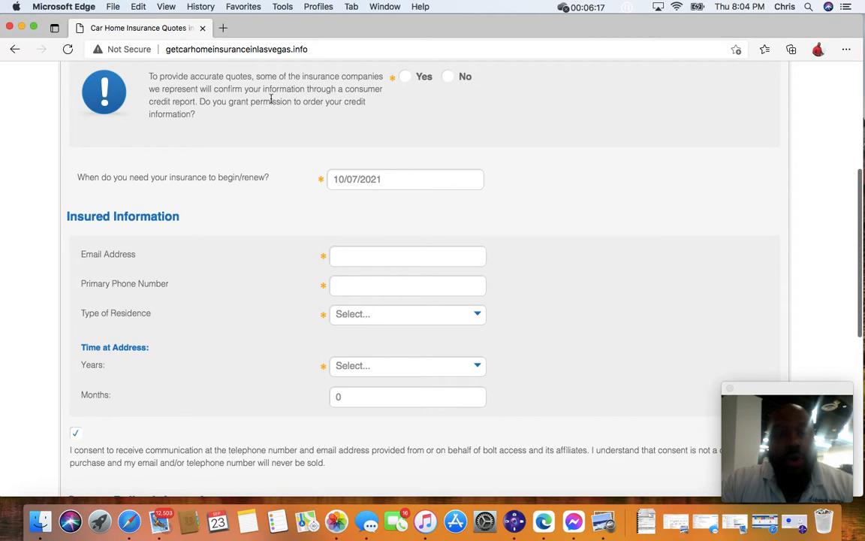
pyautogui.moveTo(302, 136)
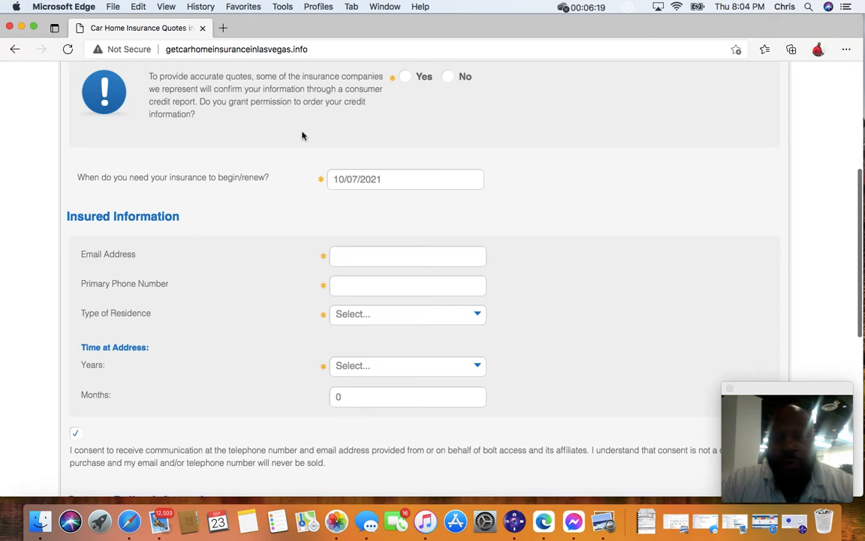
pyautogui.click(405, 77)
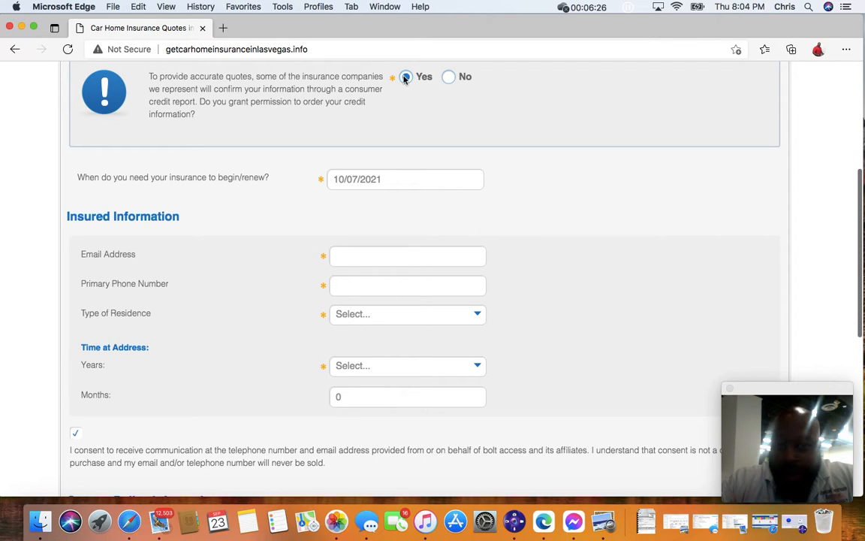
pyautogui.click(408, 257)
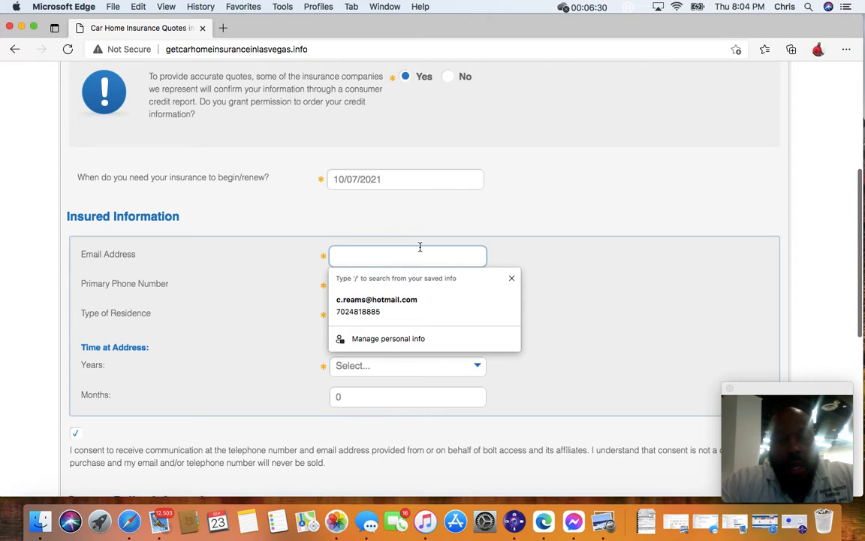
pyautogui.click(446, 222)
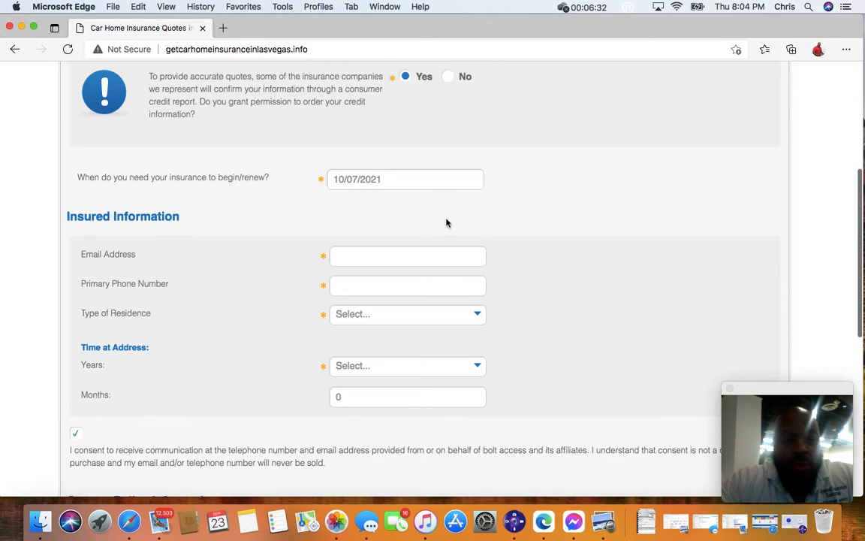
pyautogui.write('email@noemail.com')
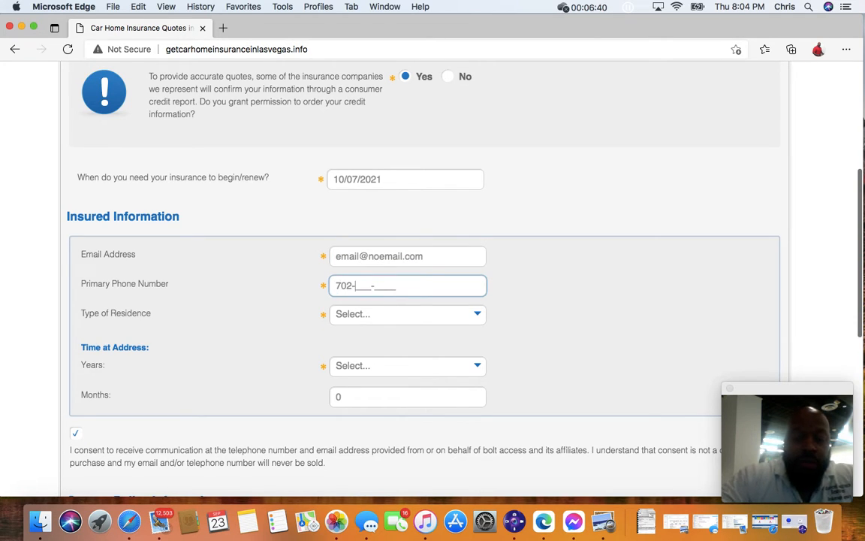
pyautogui.write('763-3590')
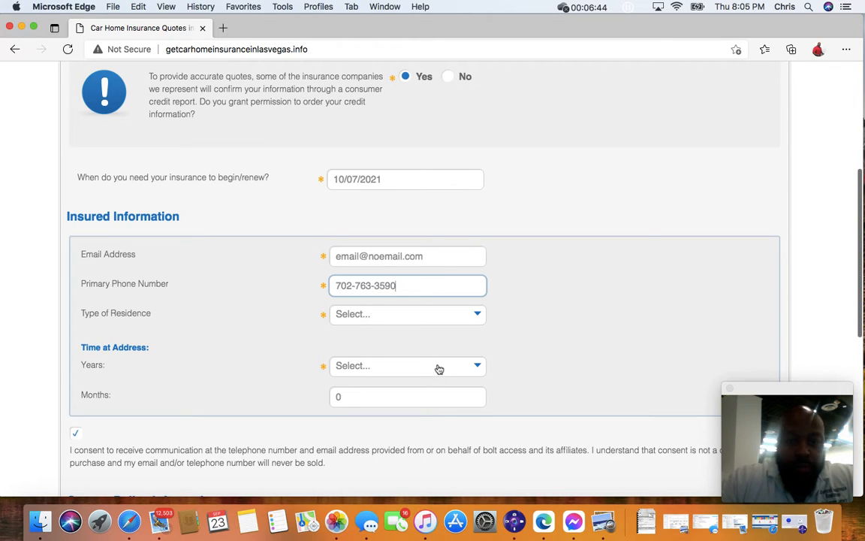
# Set the type of residence to Rent Home with 6 years at the address
pyautogui.click(407, 313)
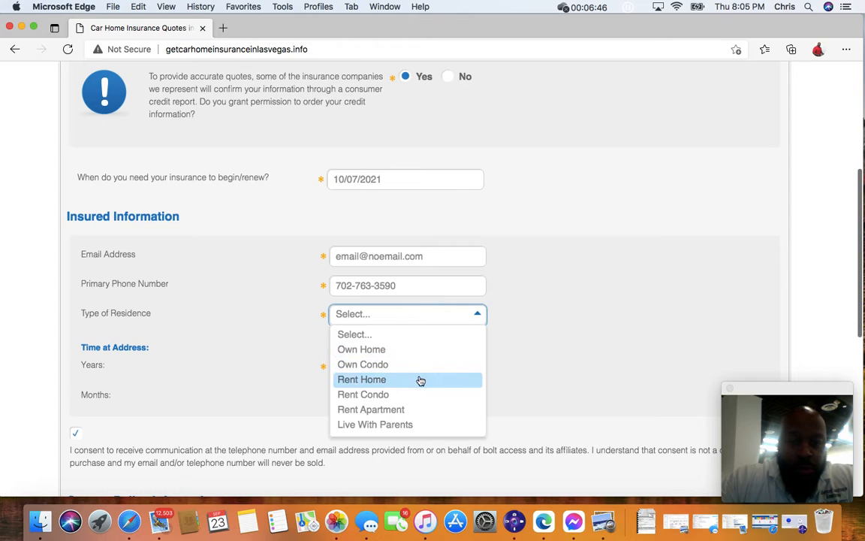
pyautogui.click(361, 379)
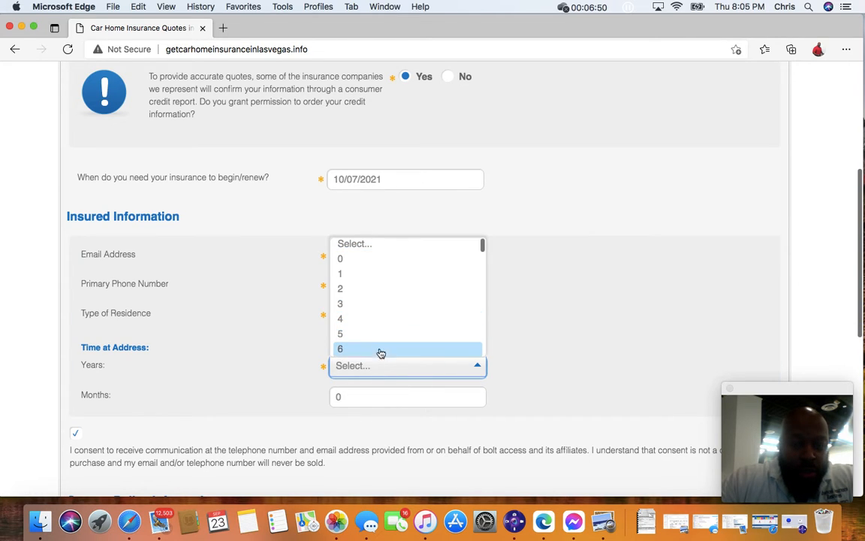
pyautogui.click(340, 348)
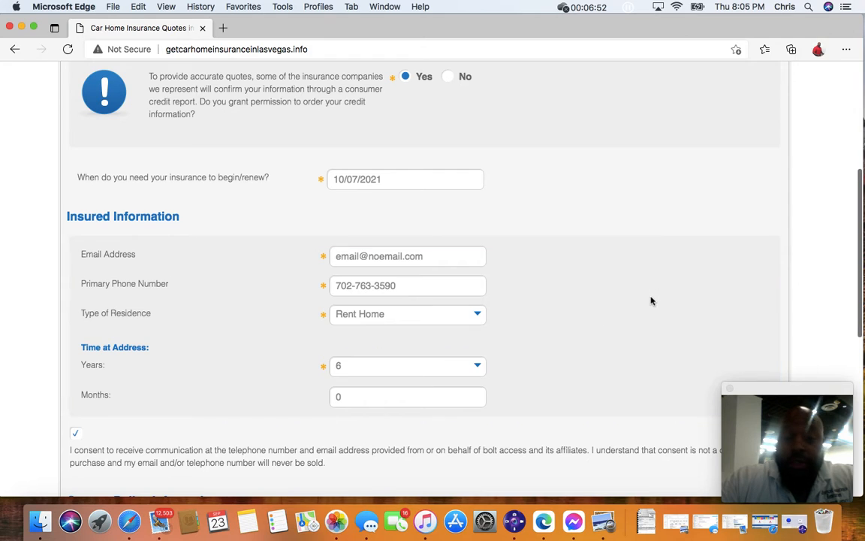
pyautogui.scroll(-3)
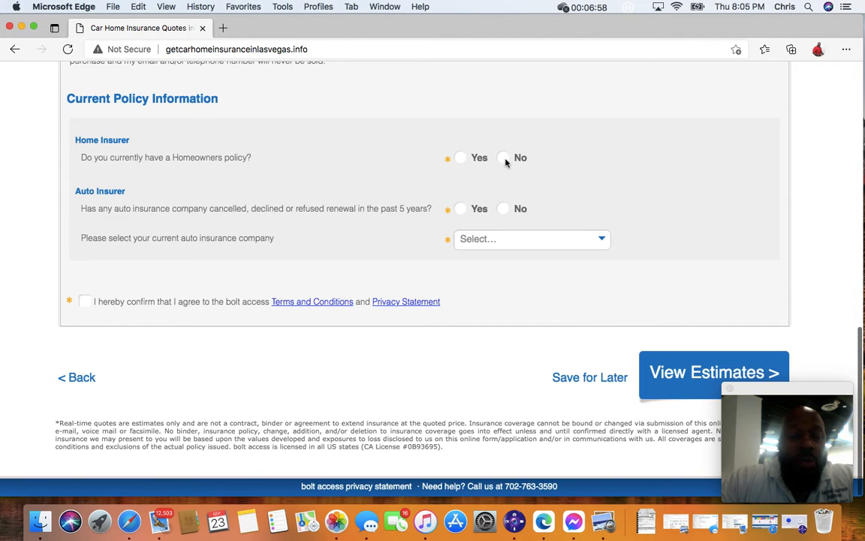
# Answer the homeowners policy question, trying Yes with Alfa Alliance as the insurer
pyautogui.click(503, 157)
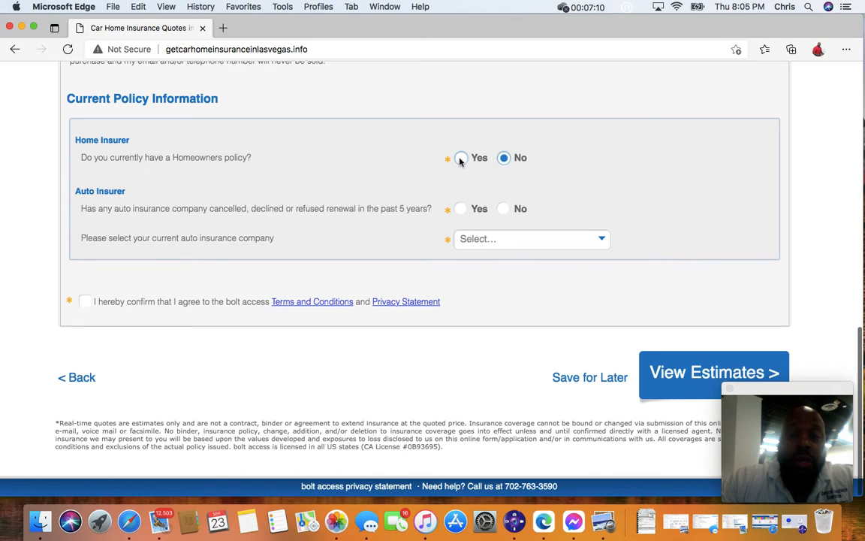
pyautogui.click(461, 158)
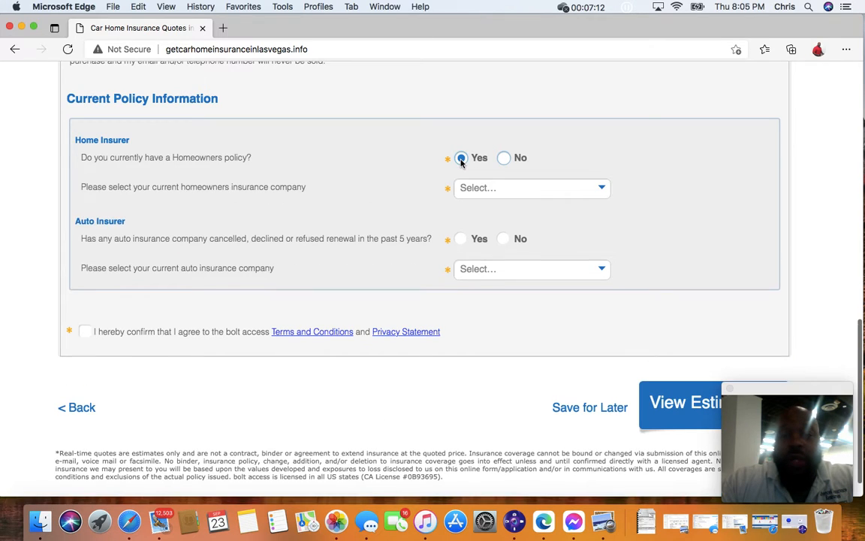
pyautogui.click(531, 187)
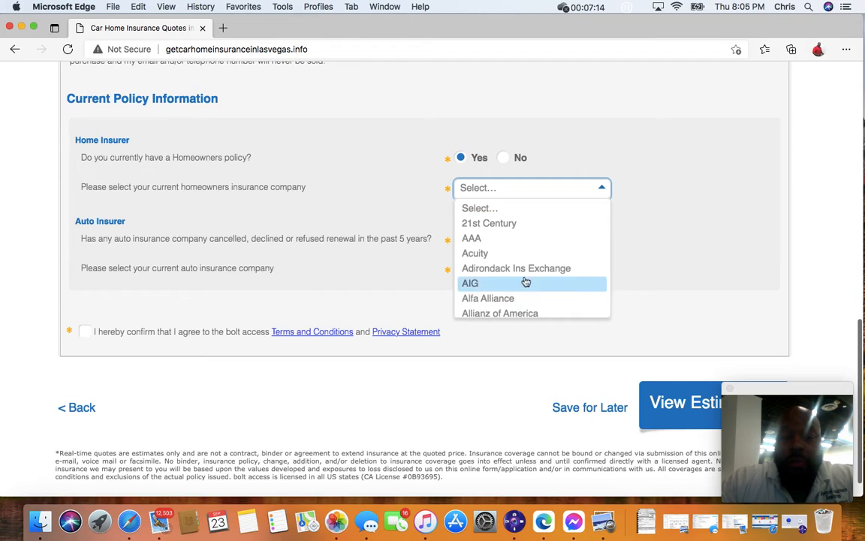
pyautogui.click(488, 298)
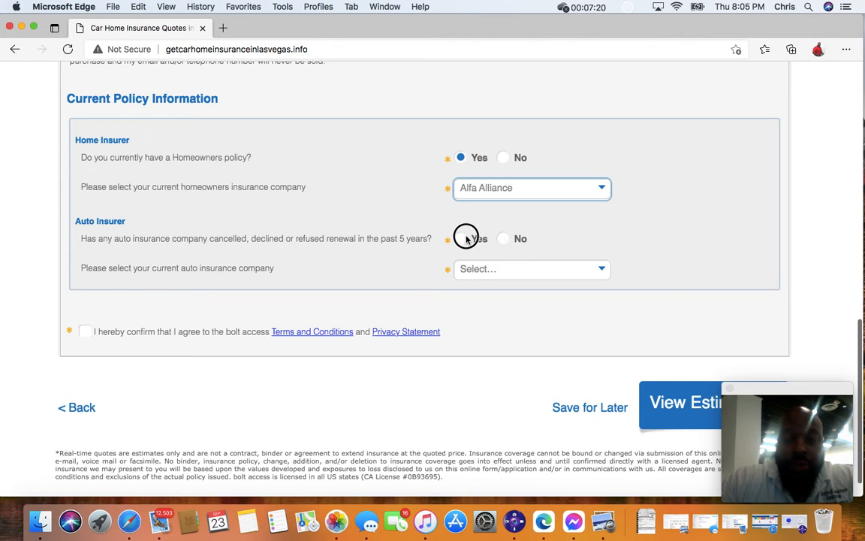
# Answer Yes to a past auto cancellation and choose Allstate as current auto insurer
pyautogui.click(503, 157)
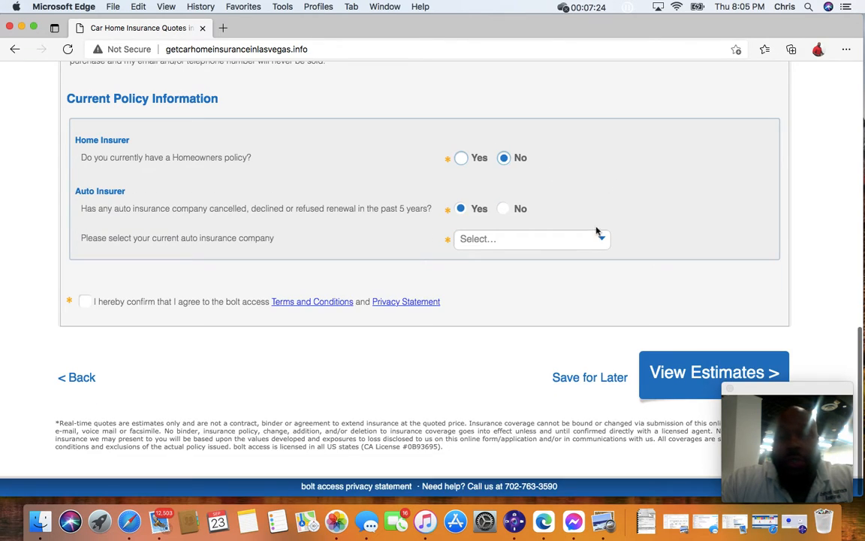
pyautogui.click(530, 238)
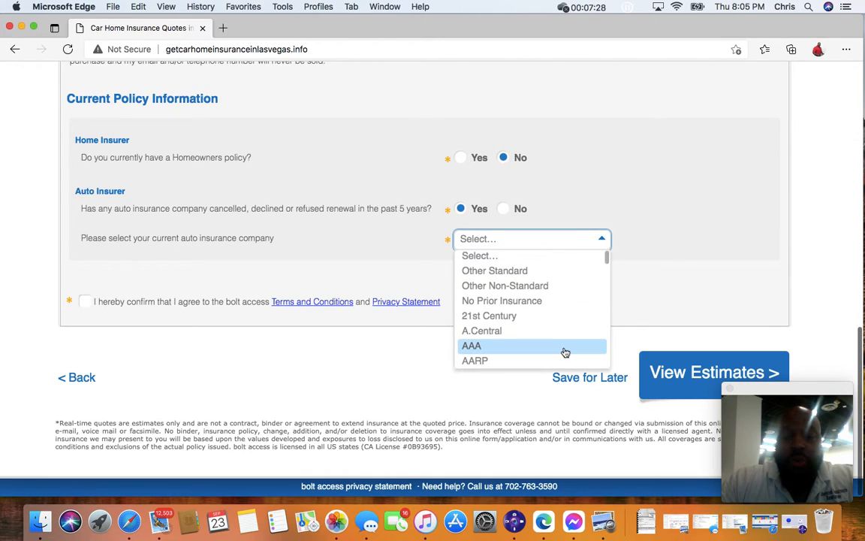
pyautogui.moveTo(523, 347)
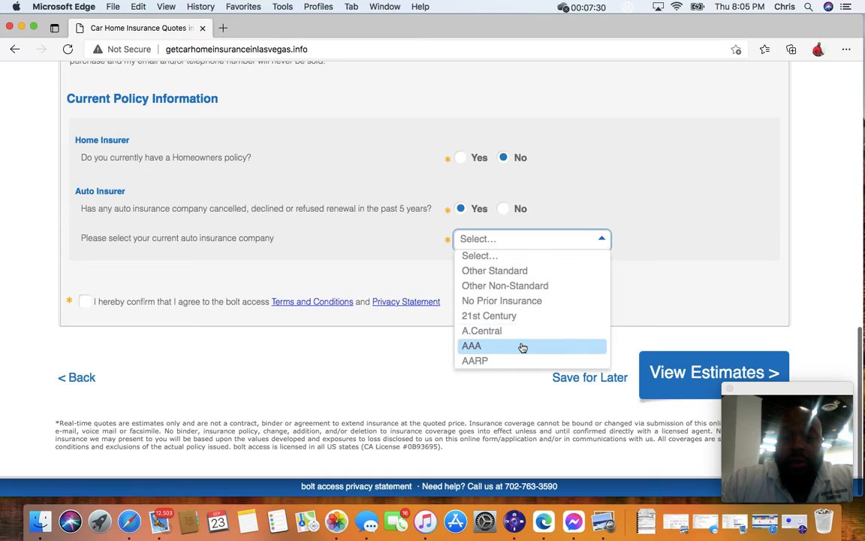
pyautogui.scroll(-3)
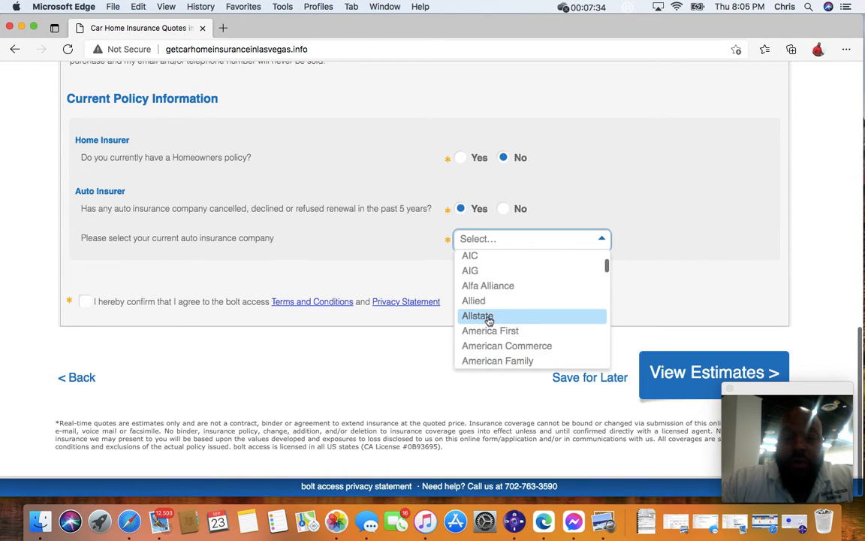
pyautogui.click(477, 315)
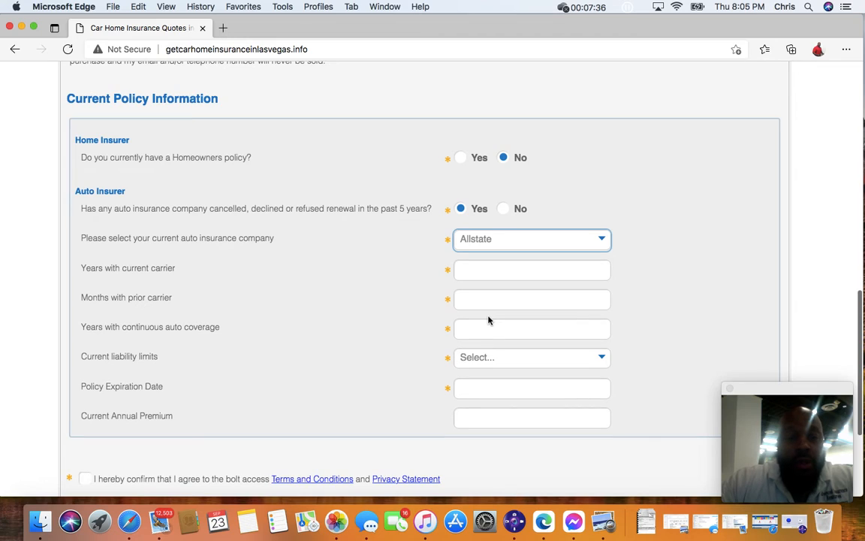
# Enter 5 years with the current carrier and 5 years of continuous auto coverage
pyautogui.click(532, 270)
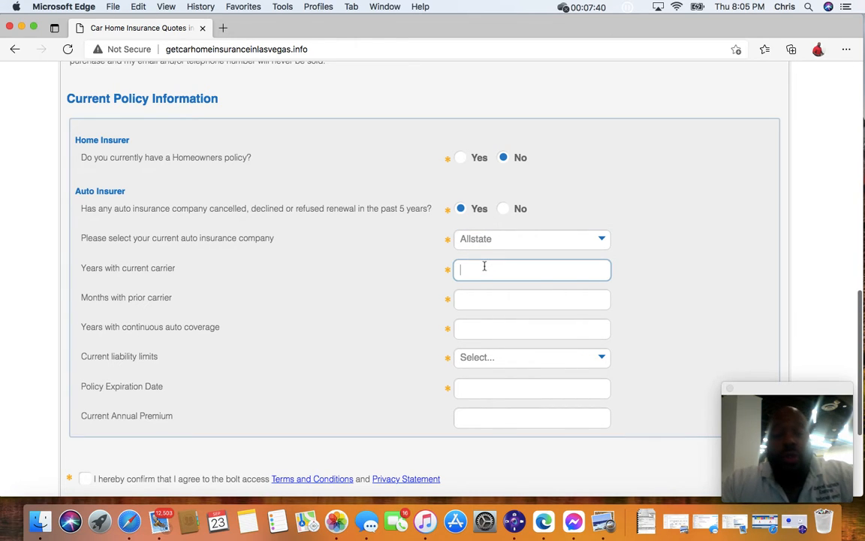
pyautogui.write('5')
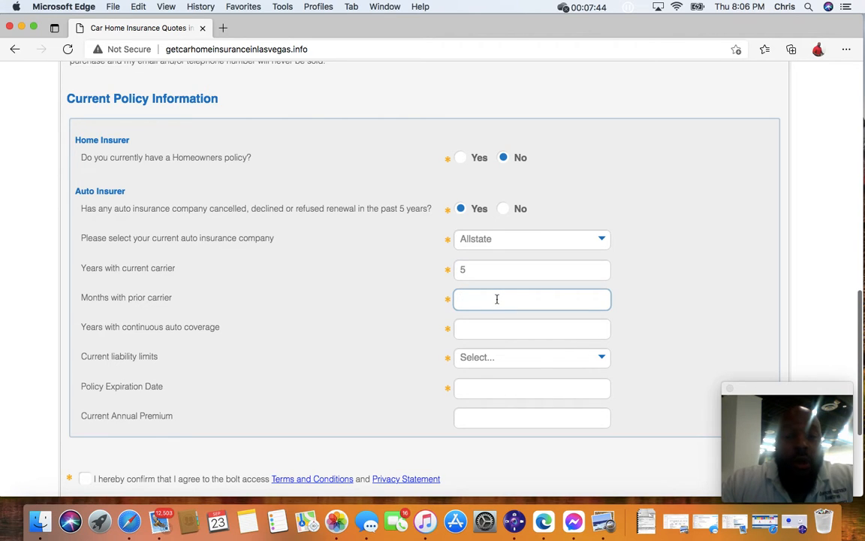
pyautogui.write('5')
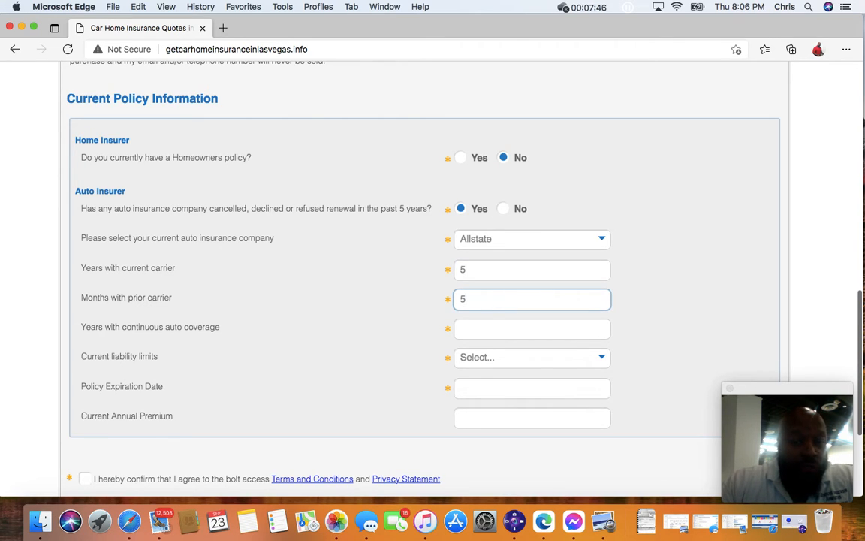
pyautogui.click(532, 329)
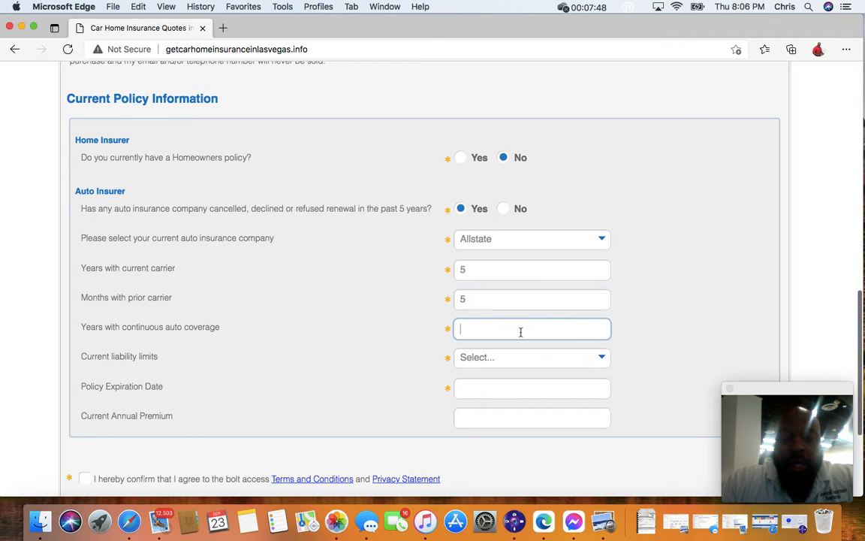
pyautogui.write('5')
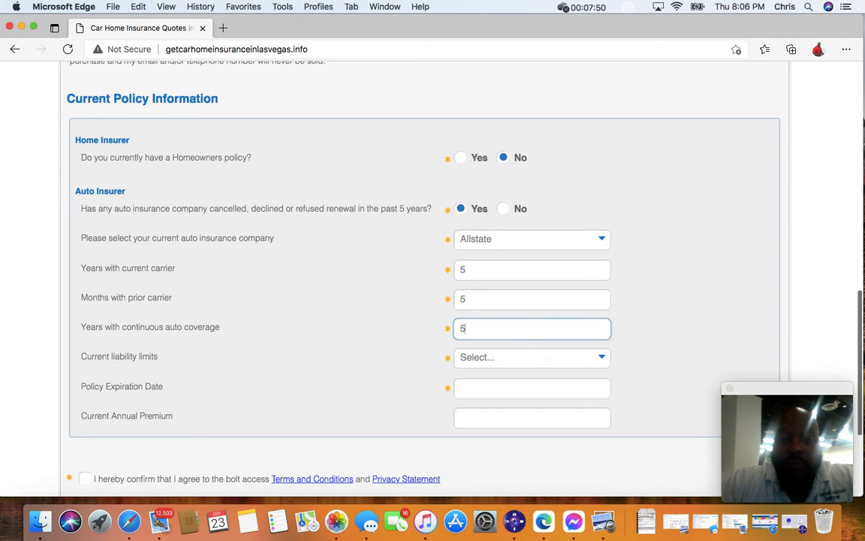
# Set current liability limits to 25/50 and policy expiration to 09/24/2021
pyautogui.click(531, 357)
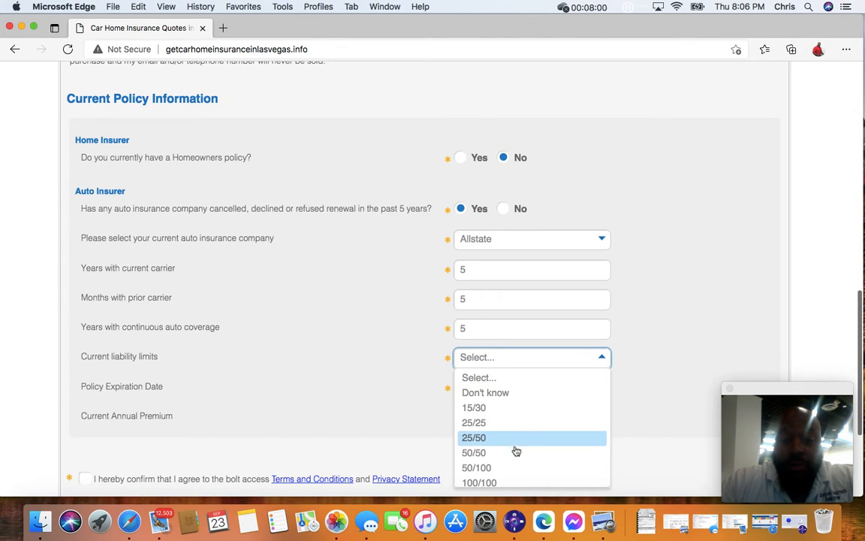
pyautogui.click(473, 437)
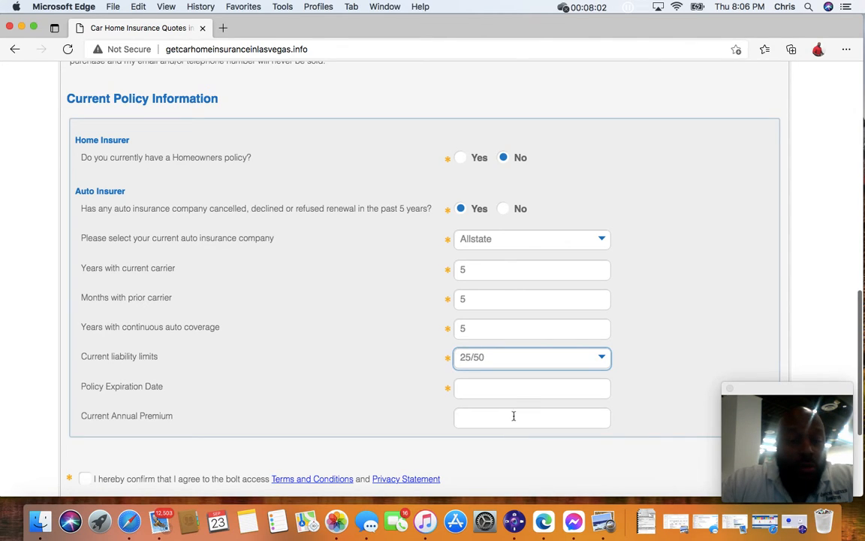
pyautogui.click(531, 387)
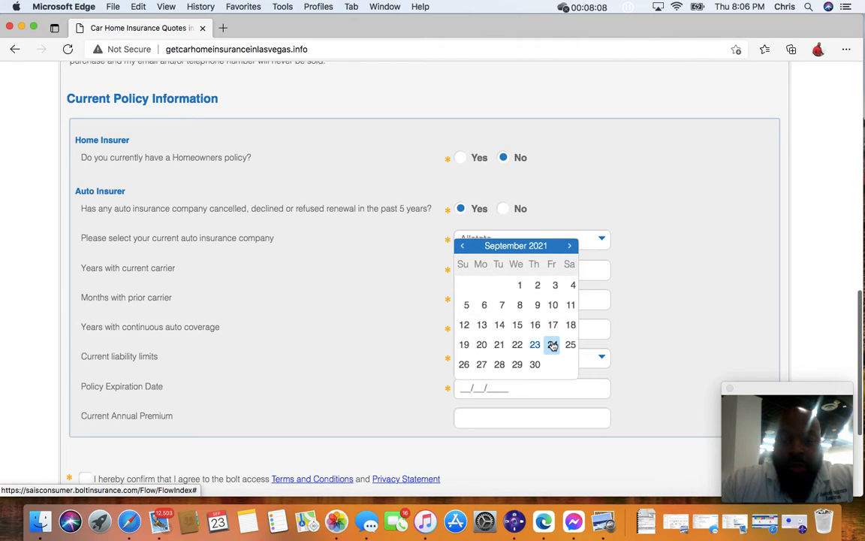
pyautogui.click(552, 345)
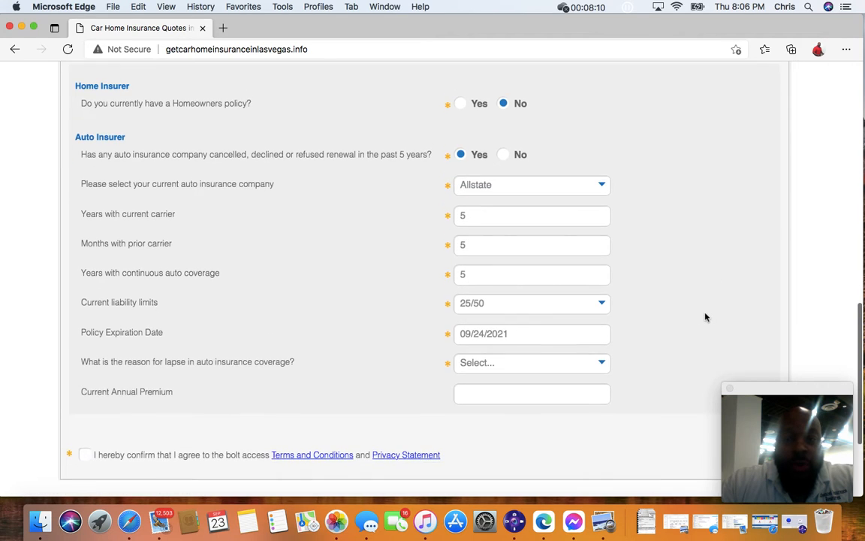
# Agree to the terms and privacy statement and request the estimates
pyautogui.scroll(-3)
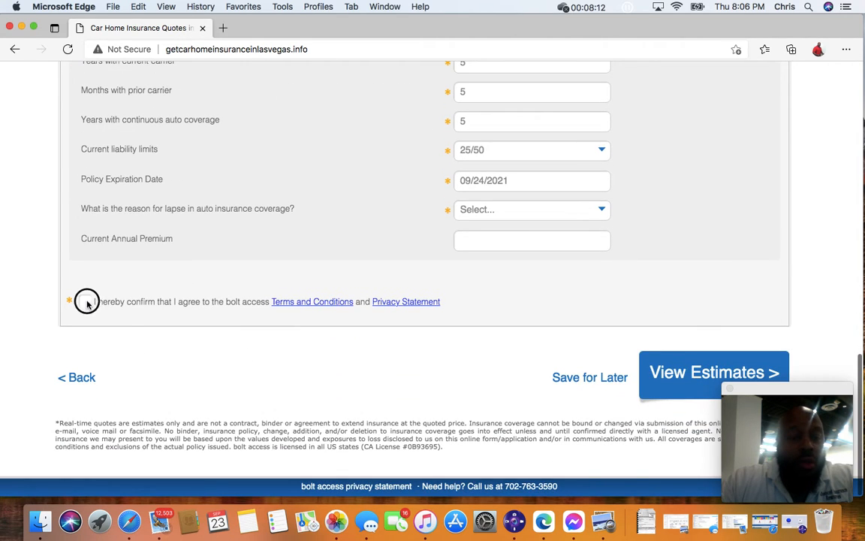
pyautogui.click(84, 301)
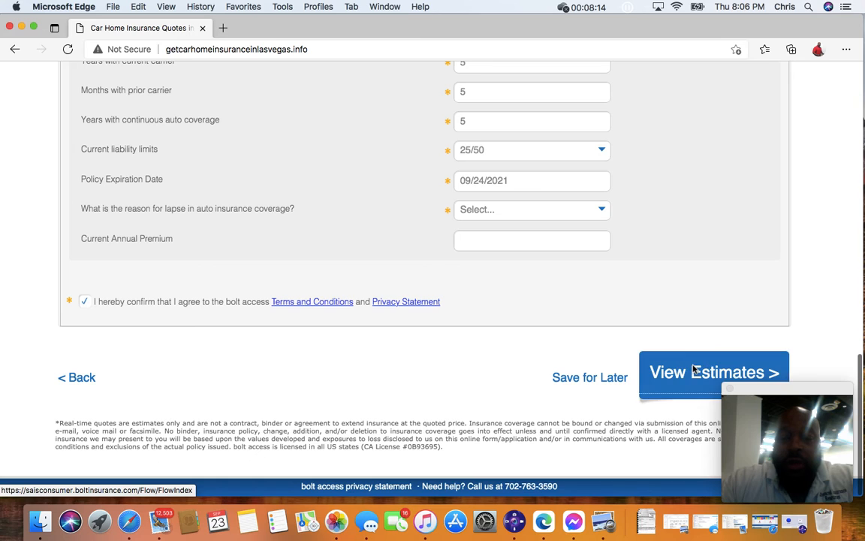
pyautogui.click(714, 372)
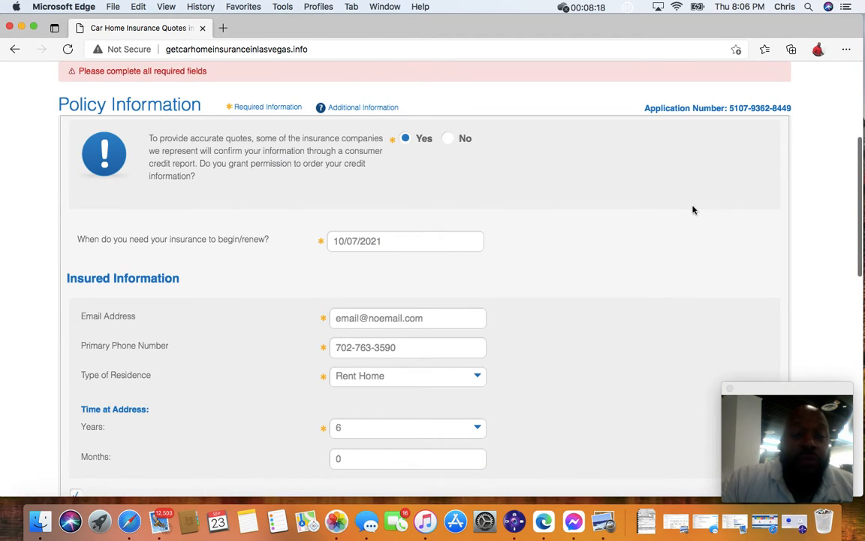
# Change the prior cancellation or refusal answer to No
pyautogui.scroll(-3)
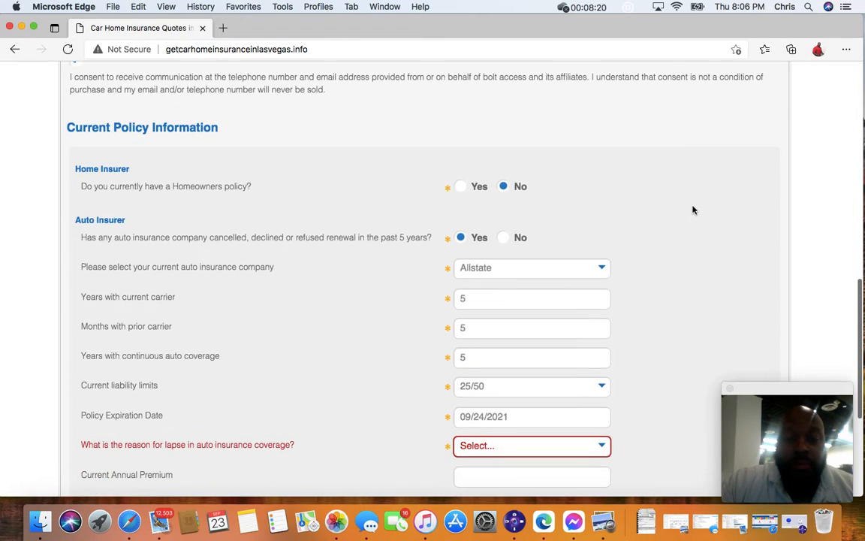
pyautogui.scroll(-3)
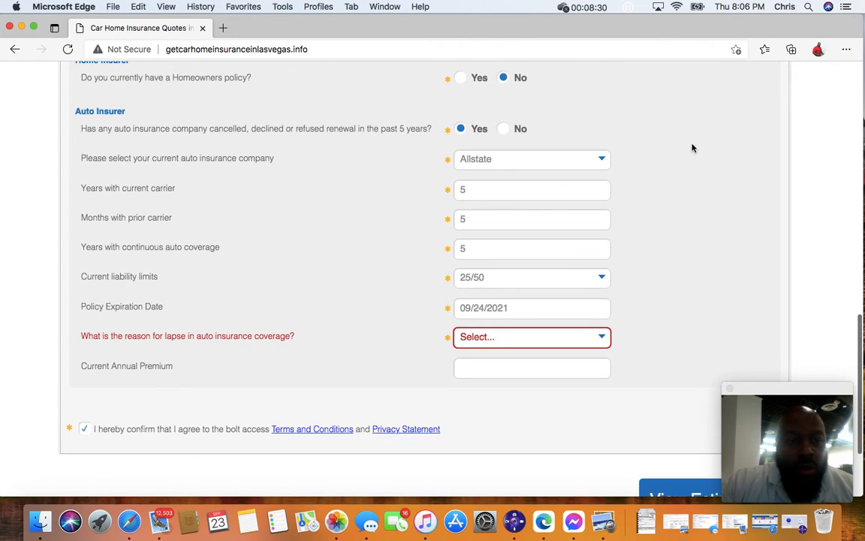
pyautogui.moveTo(606, 154)
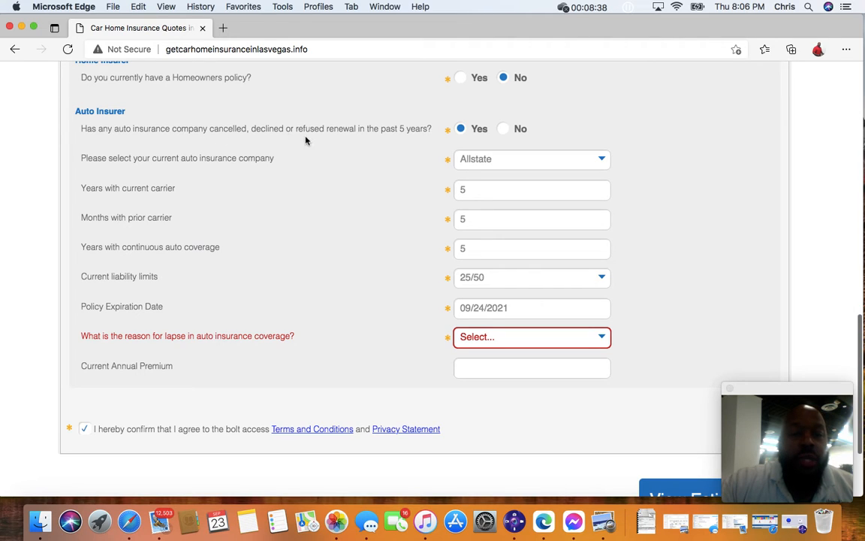
pyautogui.click(504, 129)
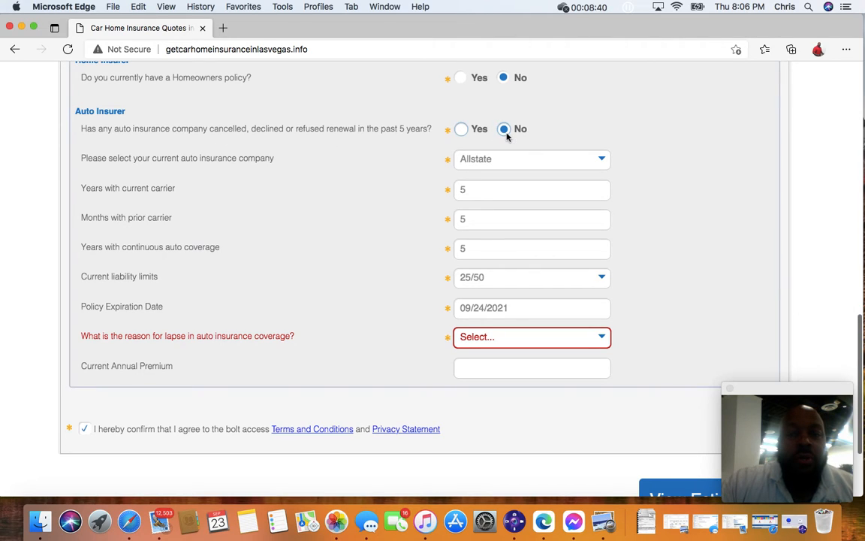
pyautogui.moveTo(700, 151)
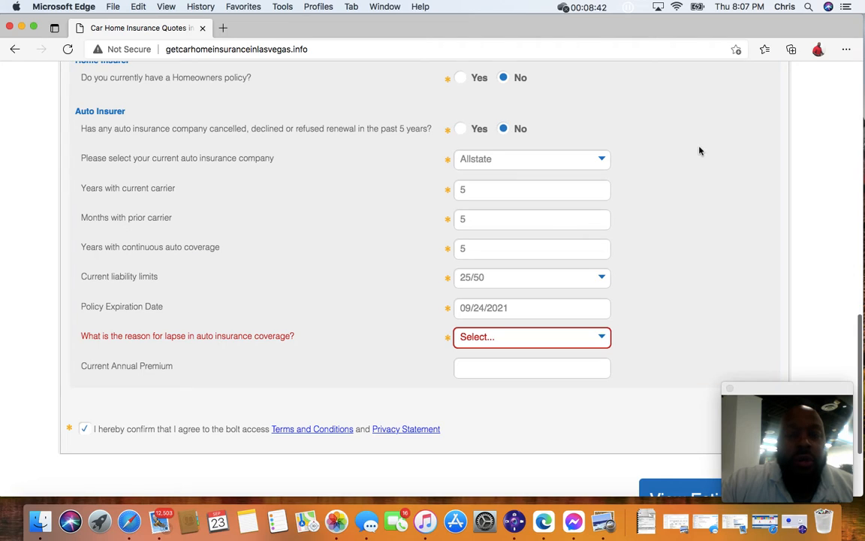
pyautogui.moveTo(561, 350)
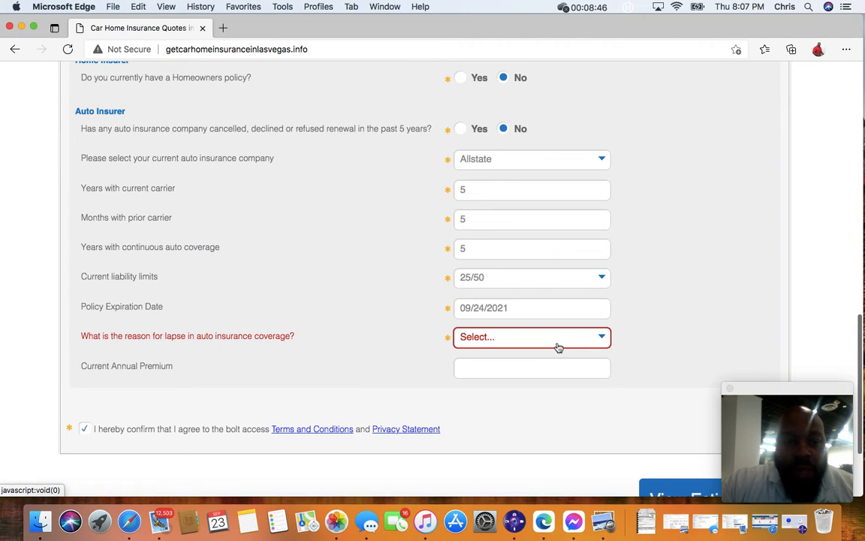
# Change expiration to 09/23/2021 and set lapse reason to Has Not Owned Or Operated A Vehicle
pyautogui.click(532, 307)
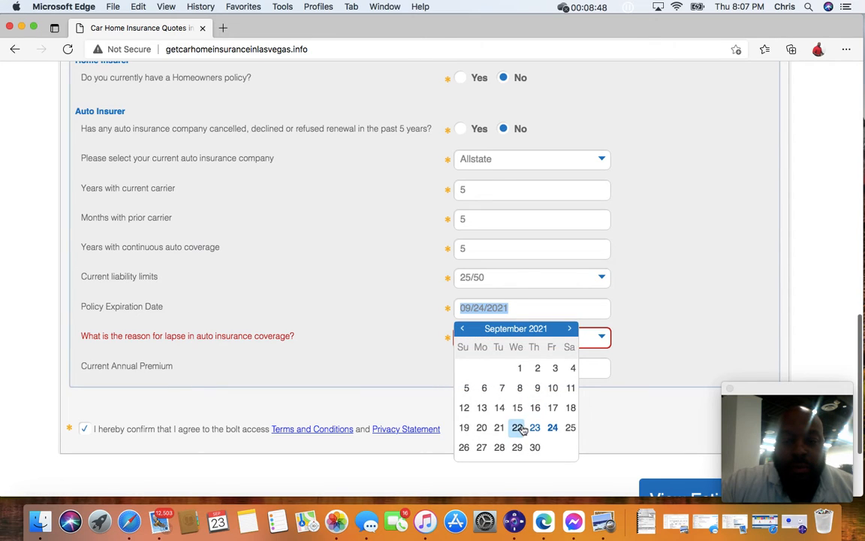
pyautogui.click(534, 427)
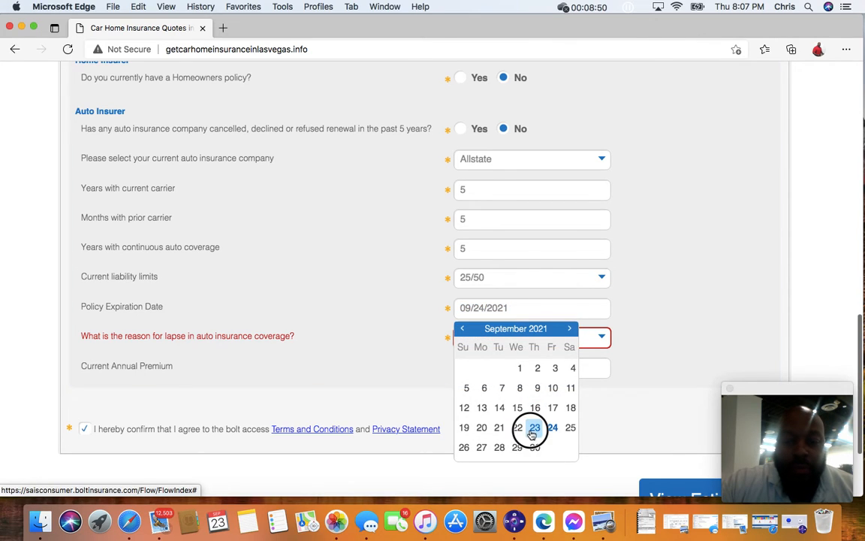
pyautogui.click(535, 428)
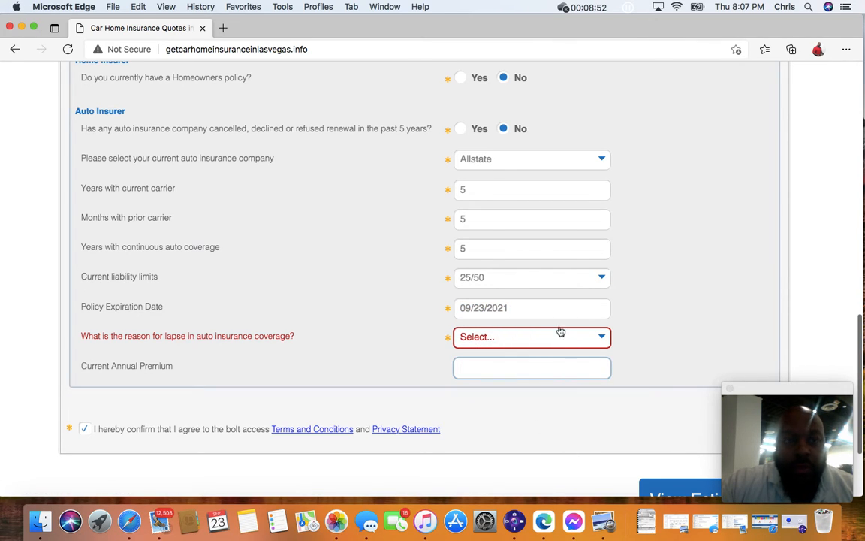
pyautogui.click(531, 336)
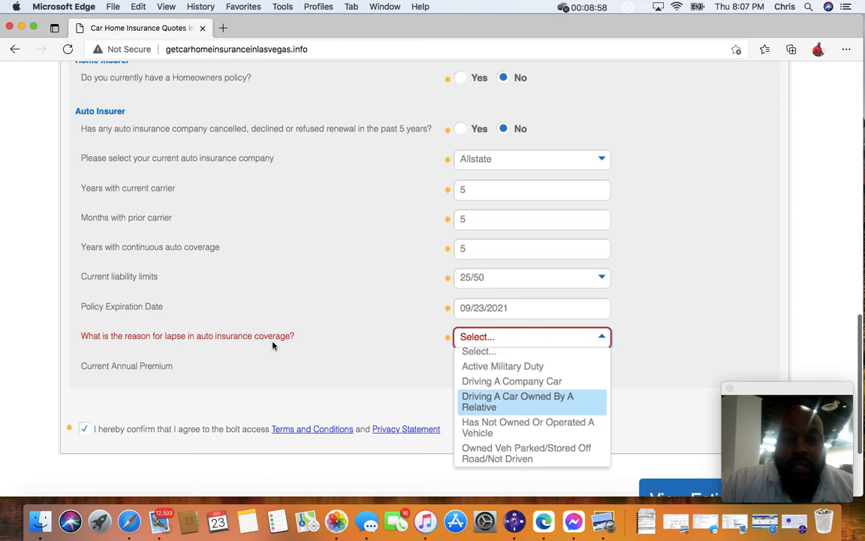
pyautogui.moveTo(528, 426)
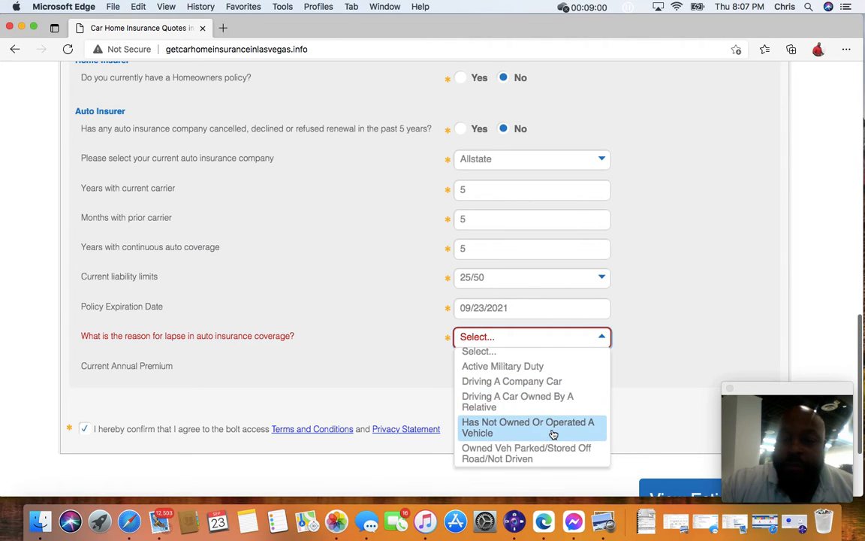
pyautogui.click(529, 426)
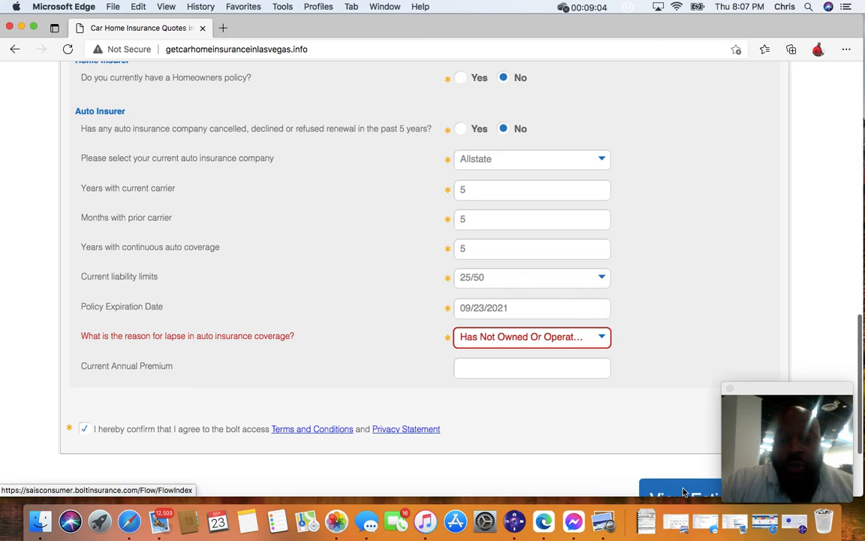
pyautogui.click(682, 494)
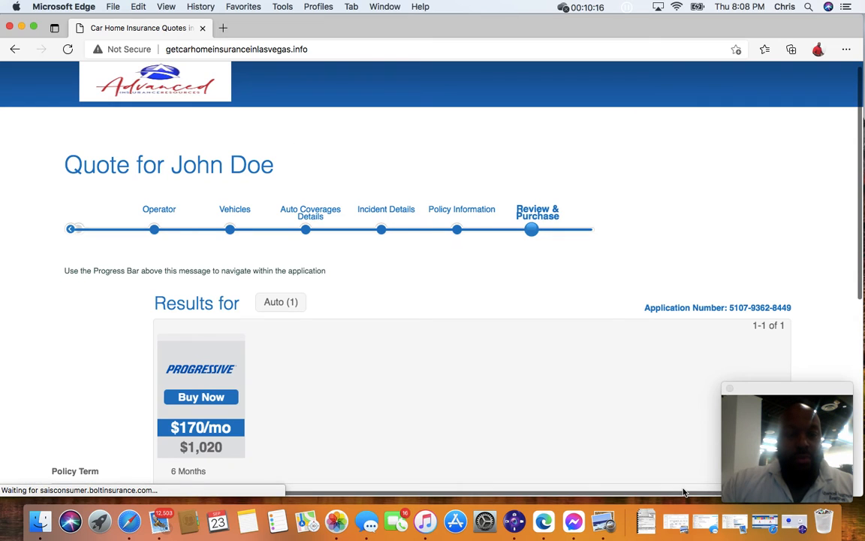
pyautogui.scroll(-3)
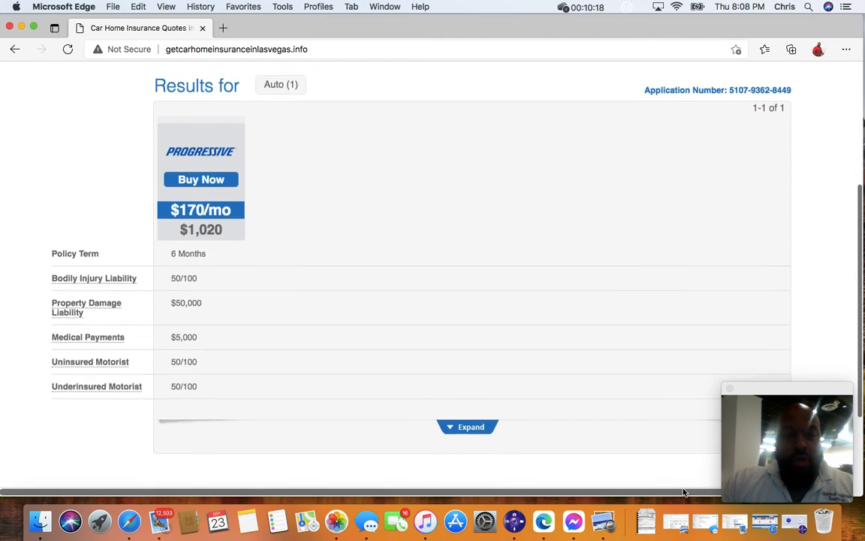
pyautogui.scroll(-3)
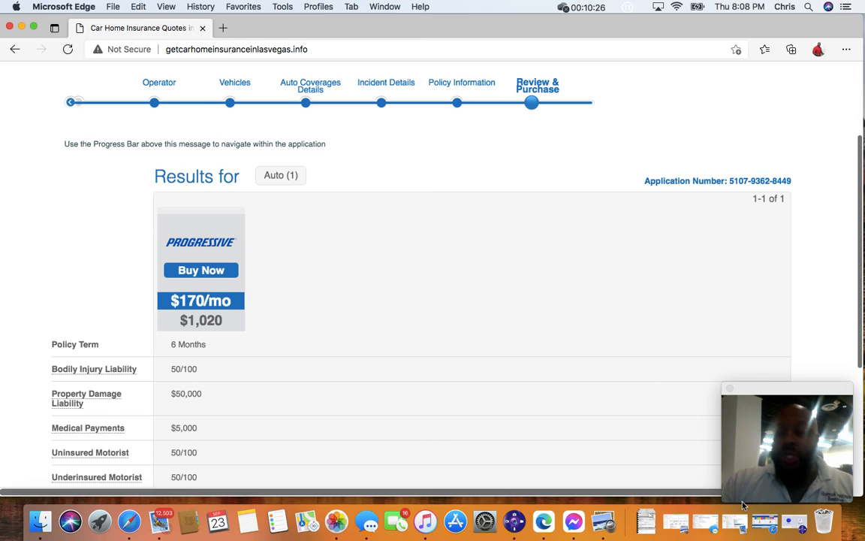
pyautogui.scroll(-3)
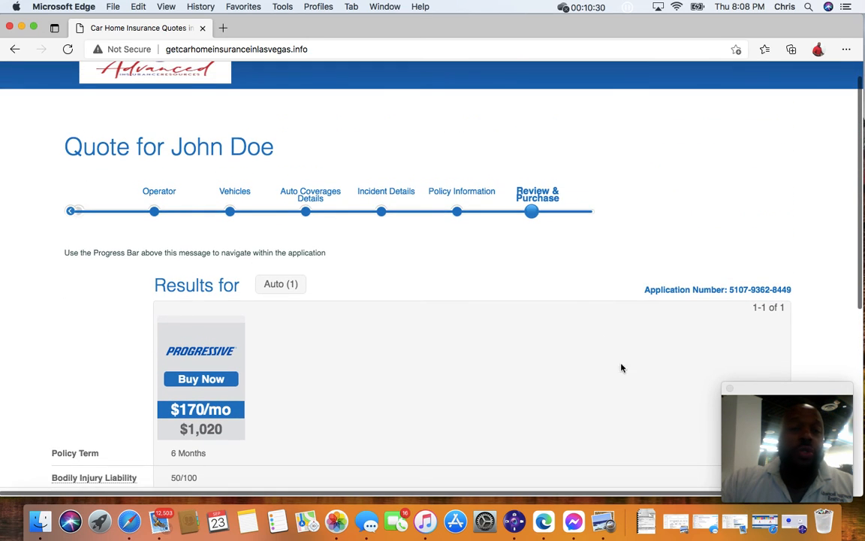
pyautogui.moveTo(571, 304)
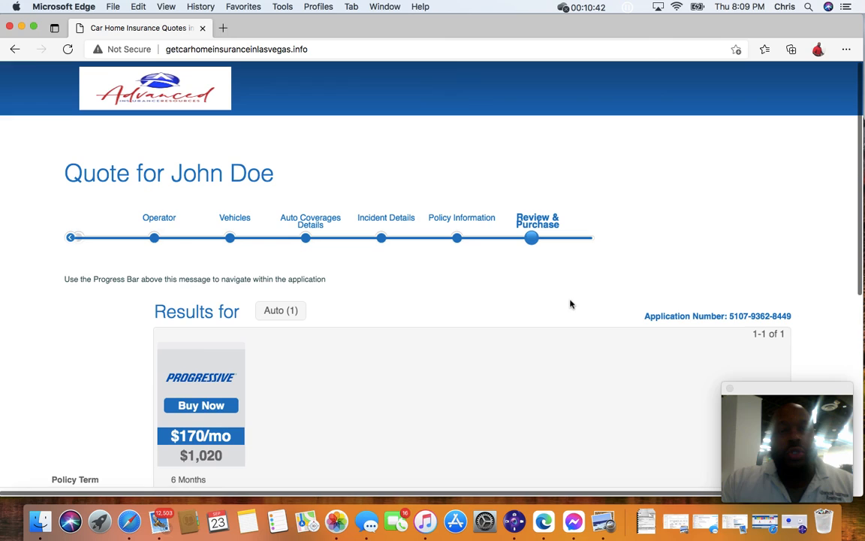
pyautogui.moveTo(573, 519)
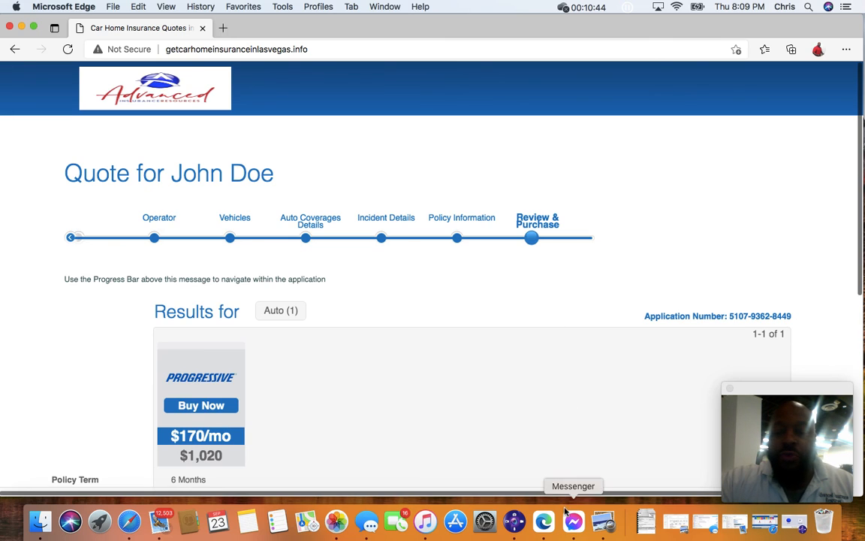